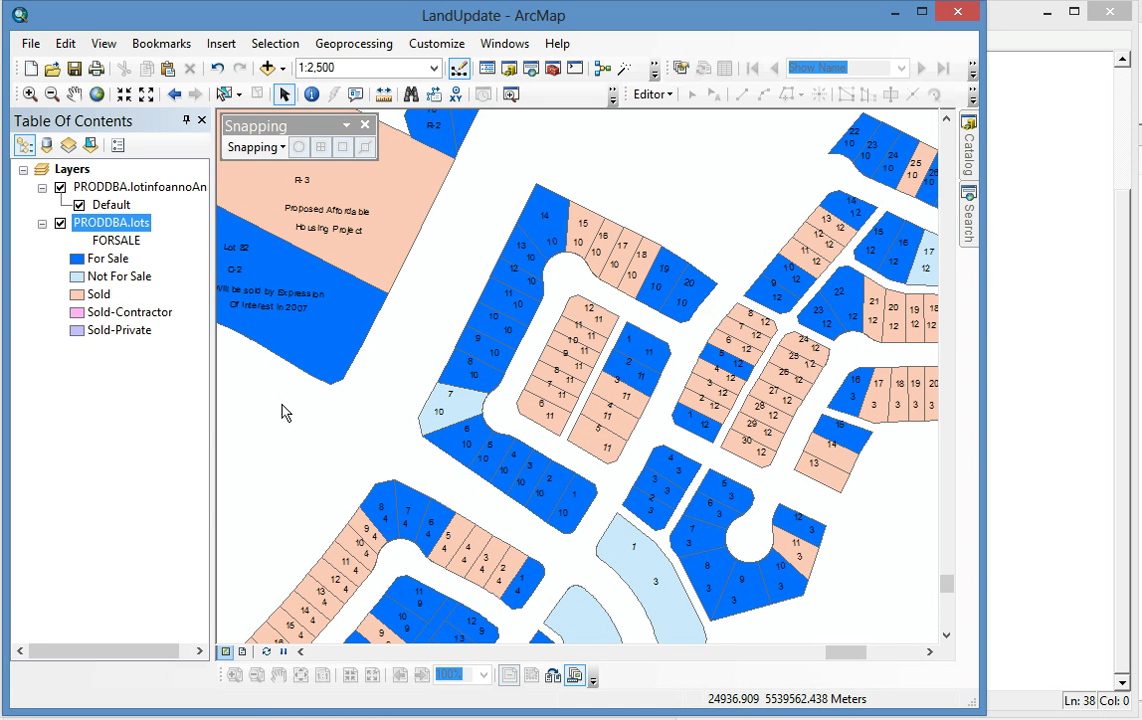
mouse_move(105, 252)
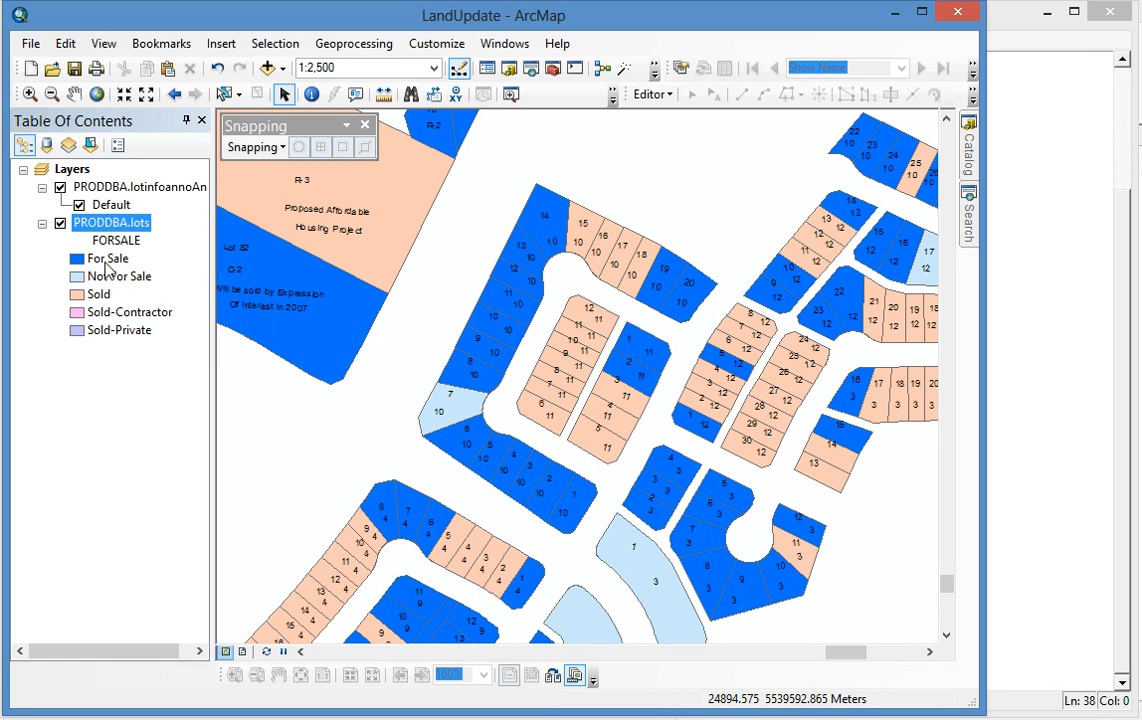
mouse_move(128, 316)
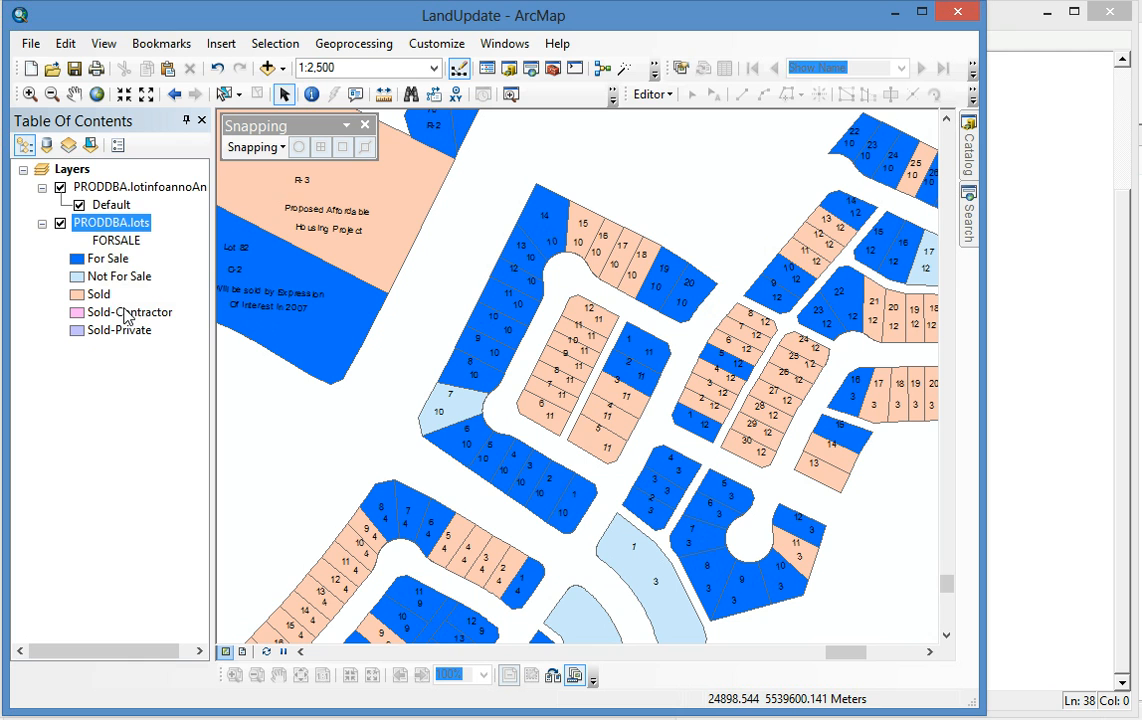
mouse_move(120, 275)
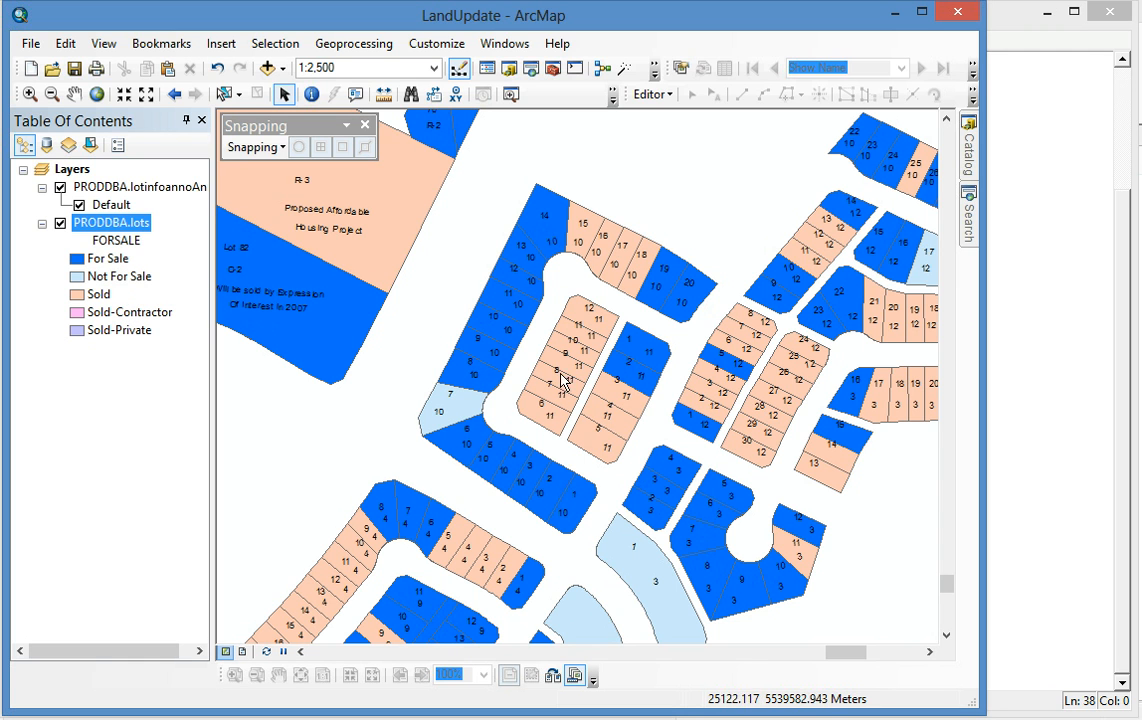
mouse_move(558, 370)
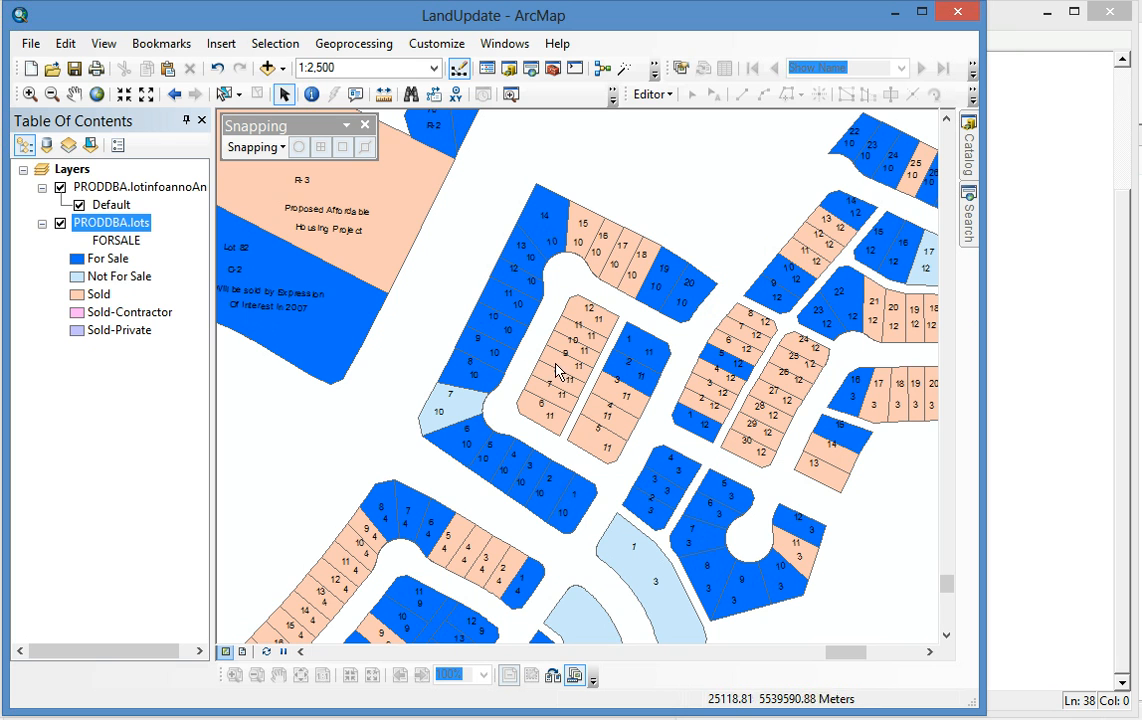
mouse_move(322, 404)
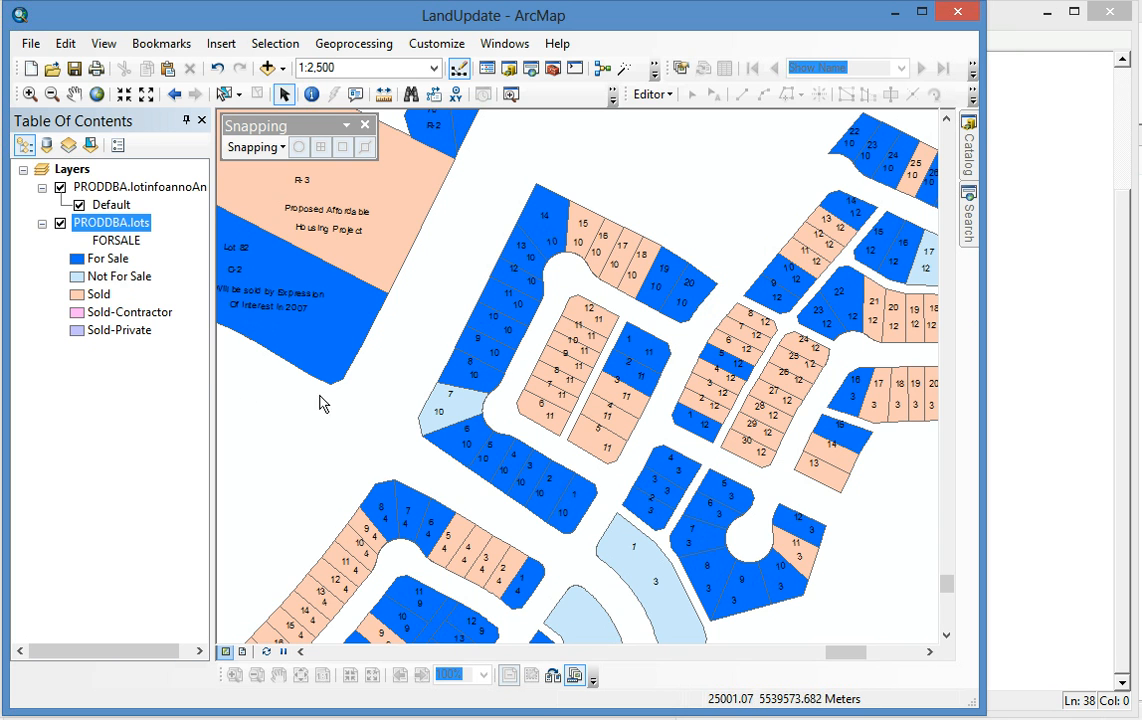
mouse_move(647, 406)
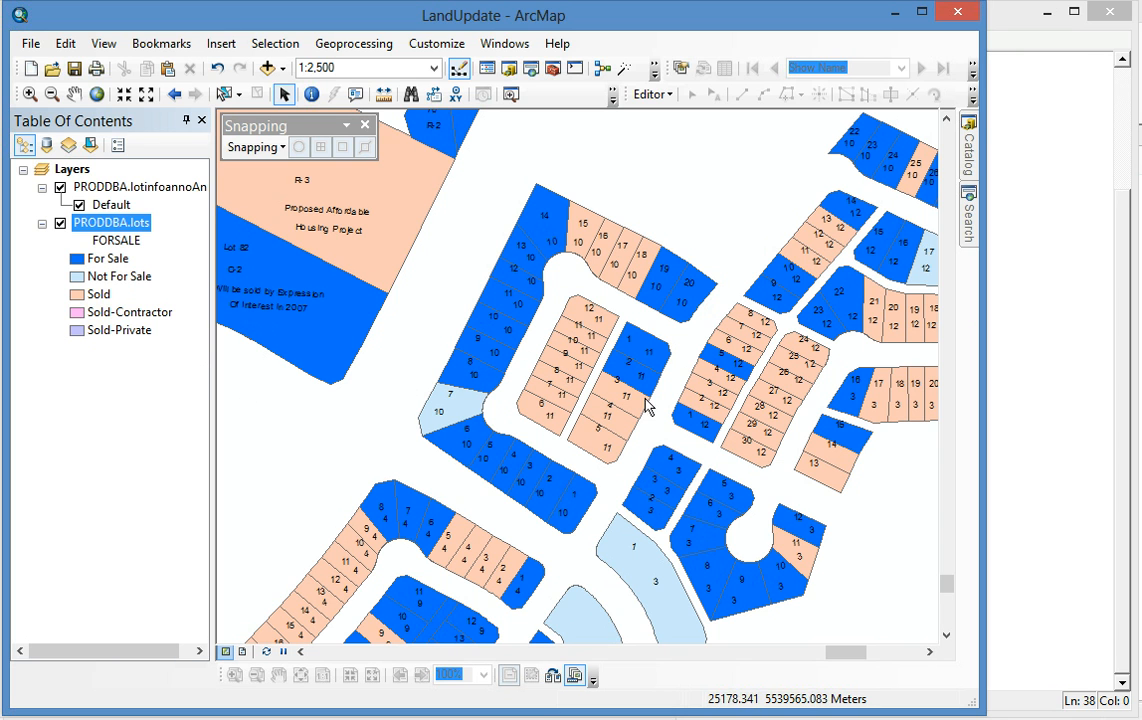
mouse_move(627, 378)
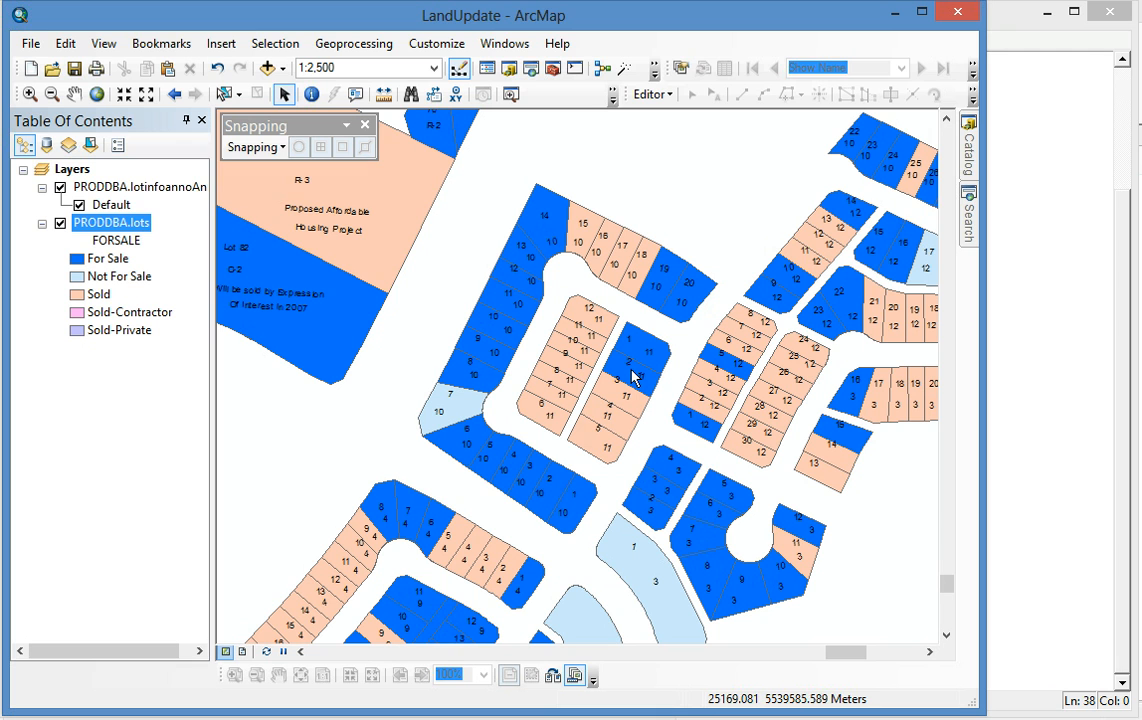
mouse_move(625, 378)
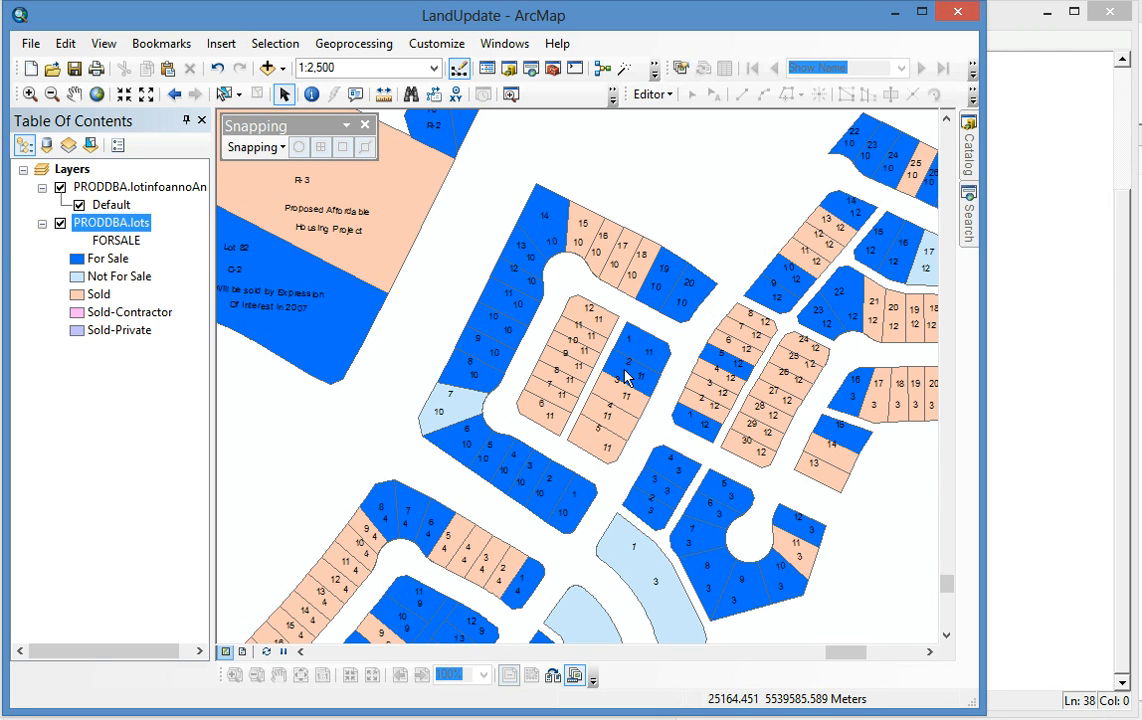
mouse_move(107, 303)
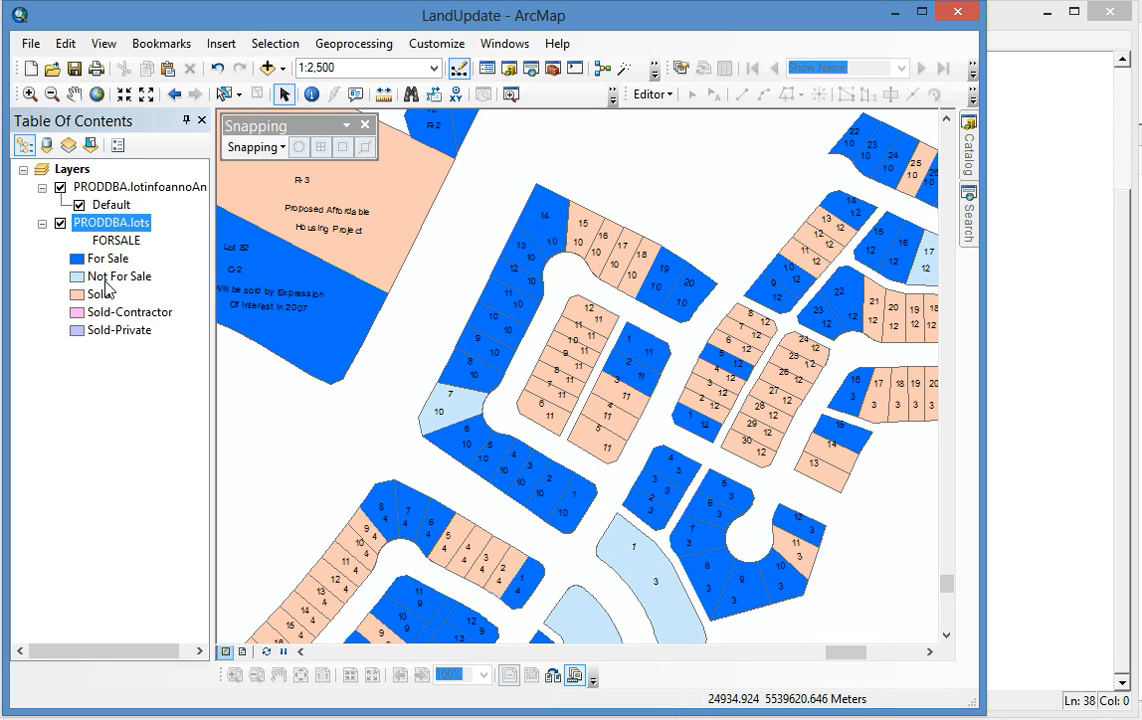
mouse_move(210, 360)
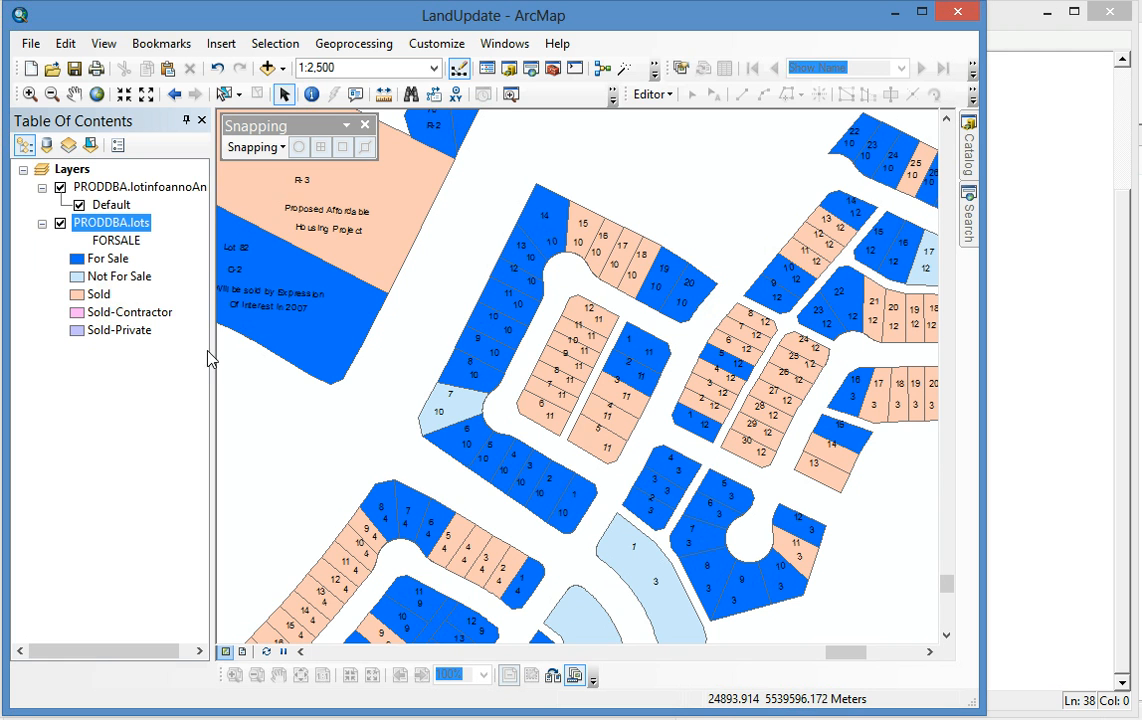
mouse_move(130, 372)
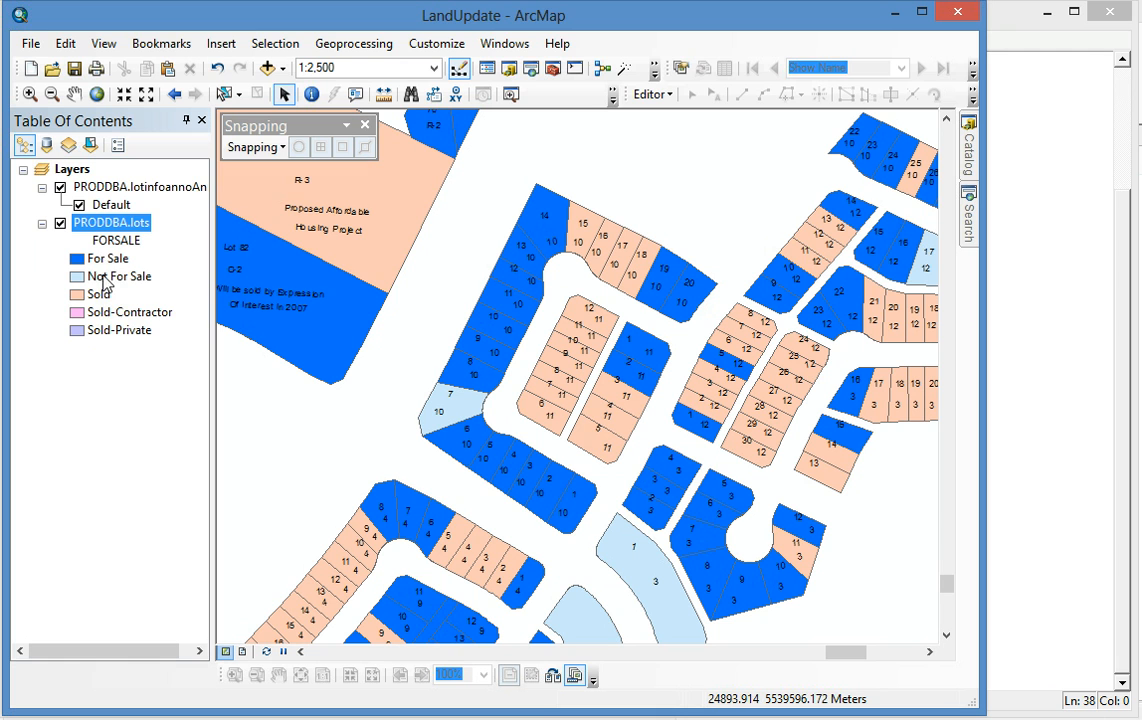
mouse_move(100, 308)
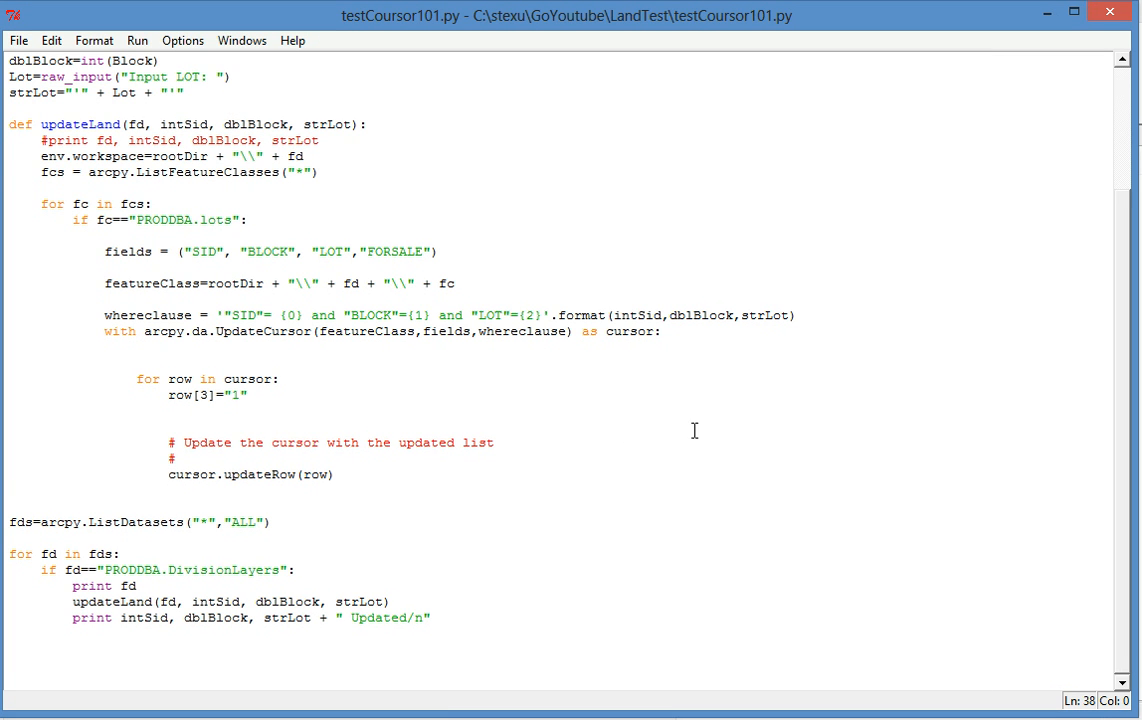
Step: Run testCoursor101.py from Command Prompt and enter SID 36 at the input prompt
left_click(10, 490)
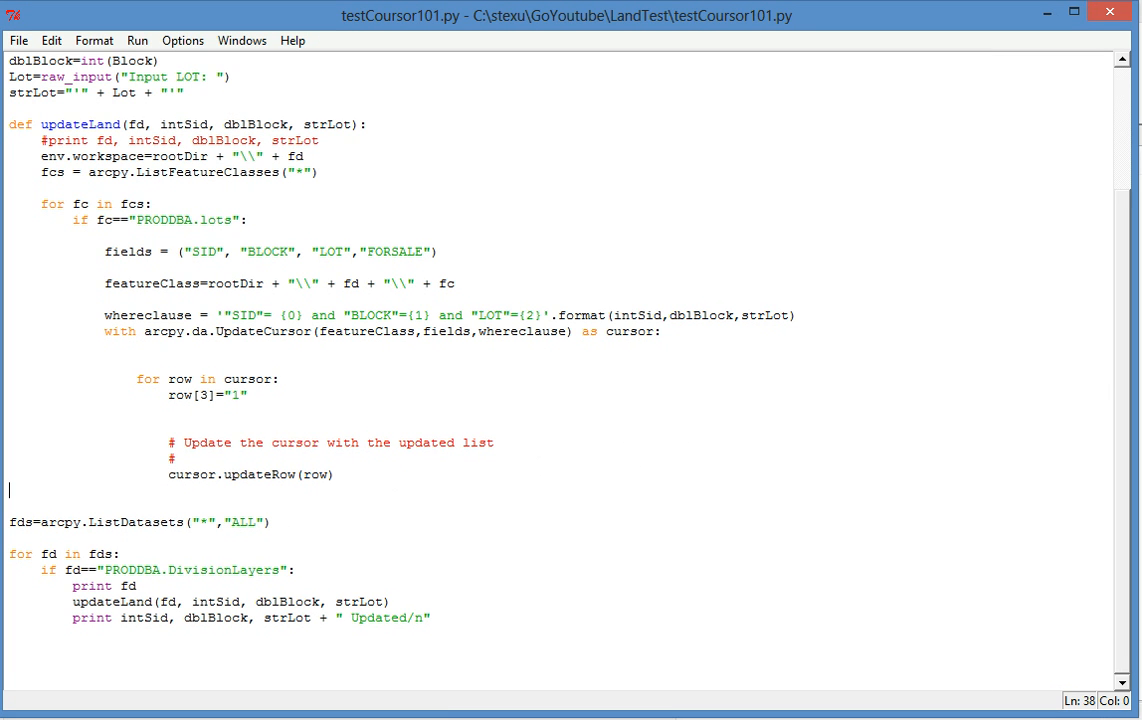
scroll("up", 3)
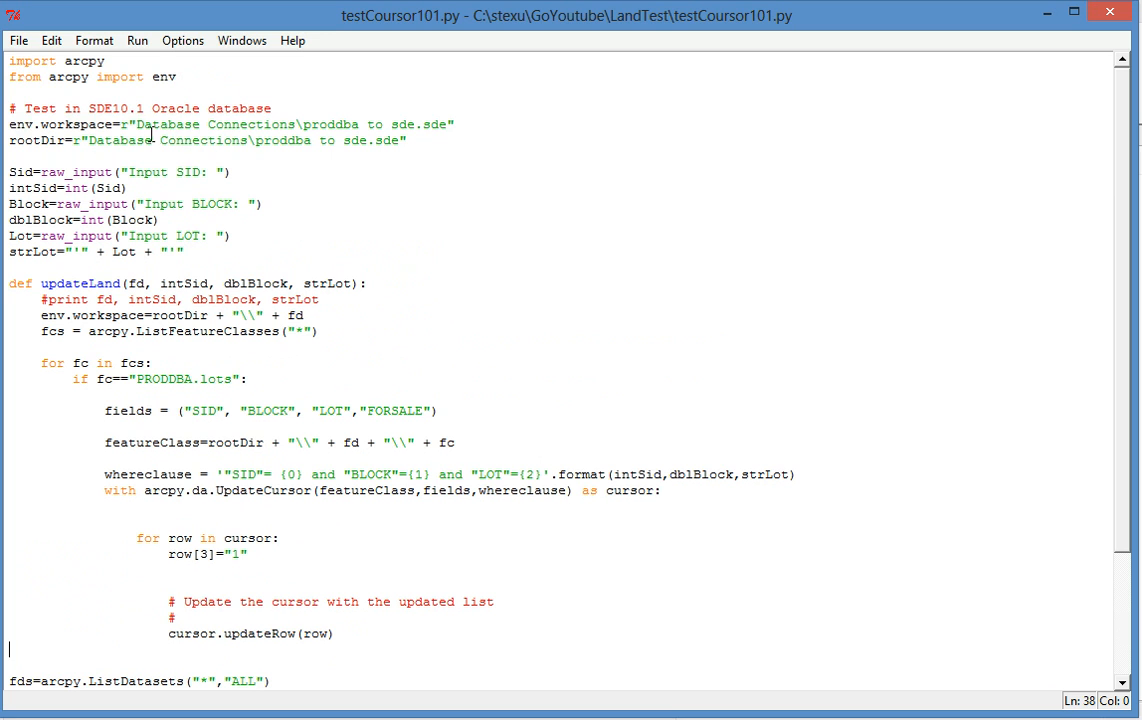
mouse_move(450, 144)
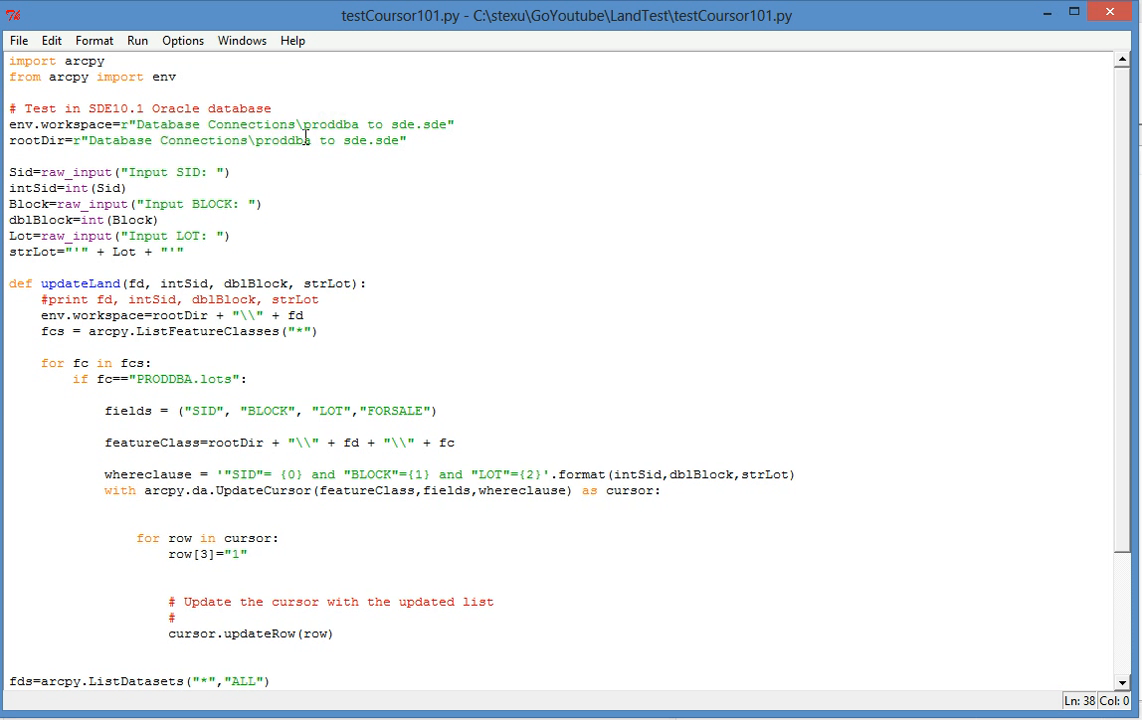
mouse_move(307, 124)
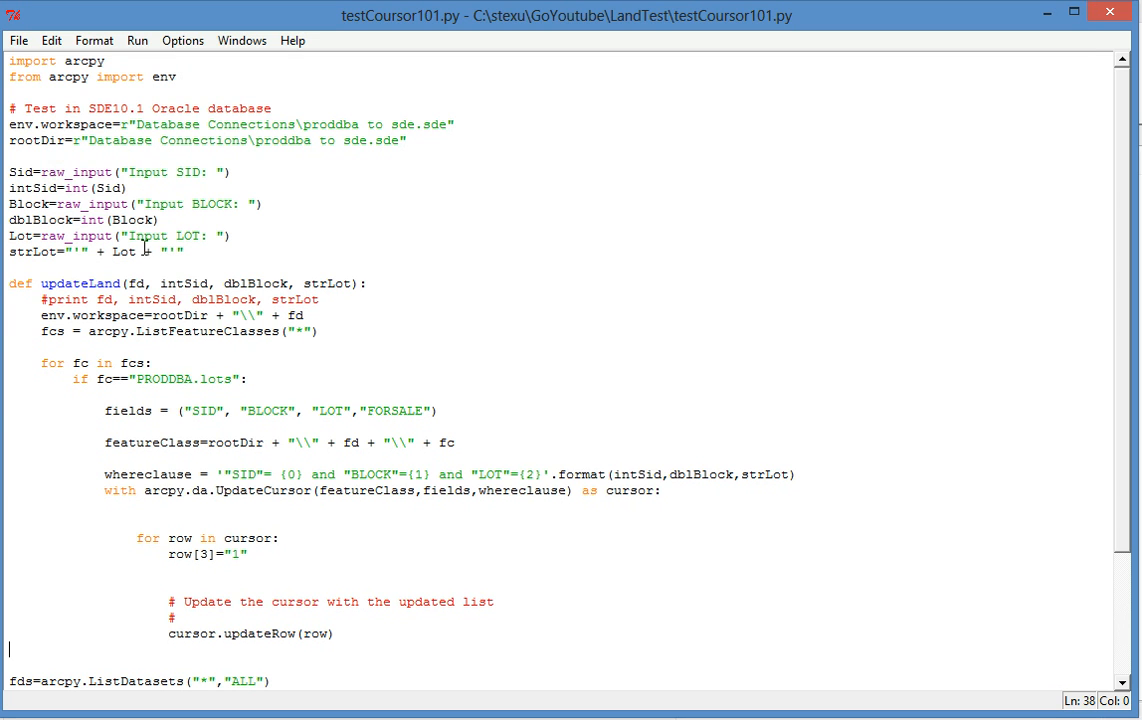
mouse_move(158, 186)
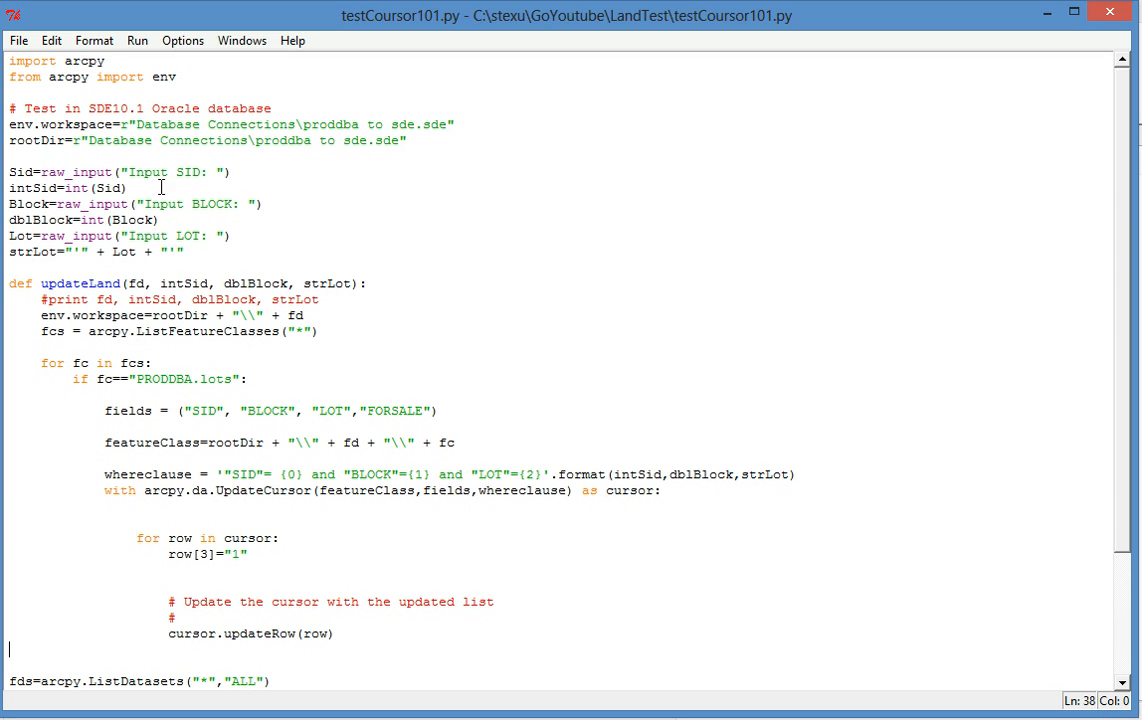
mouse_move(92, 194)
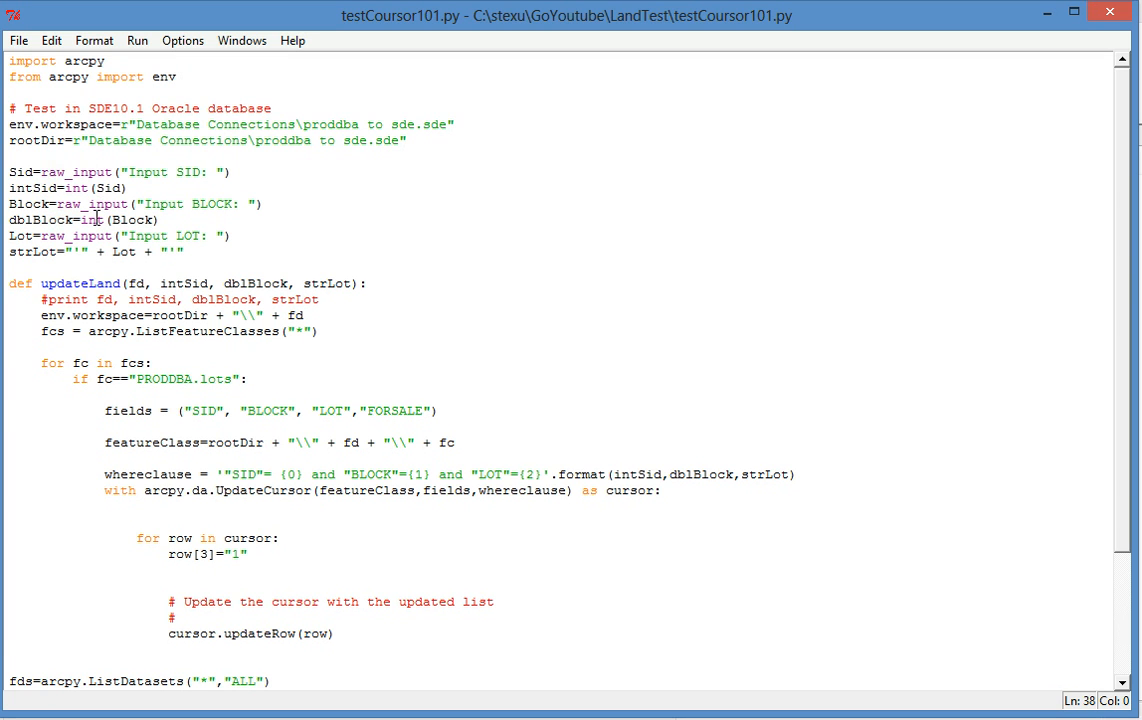
mouse_move(582, 347)
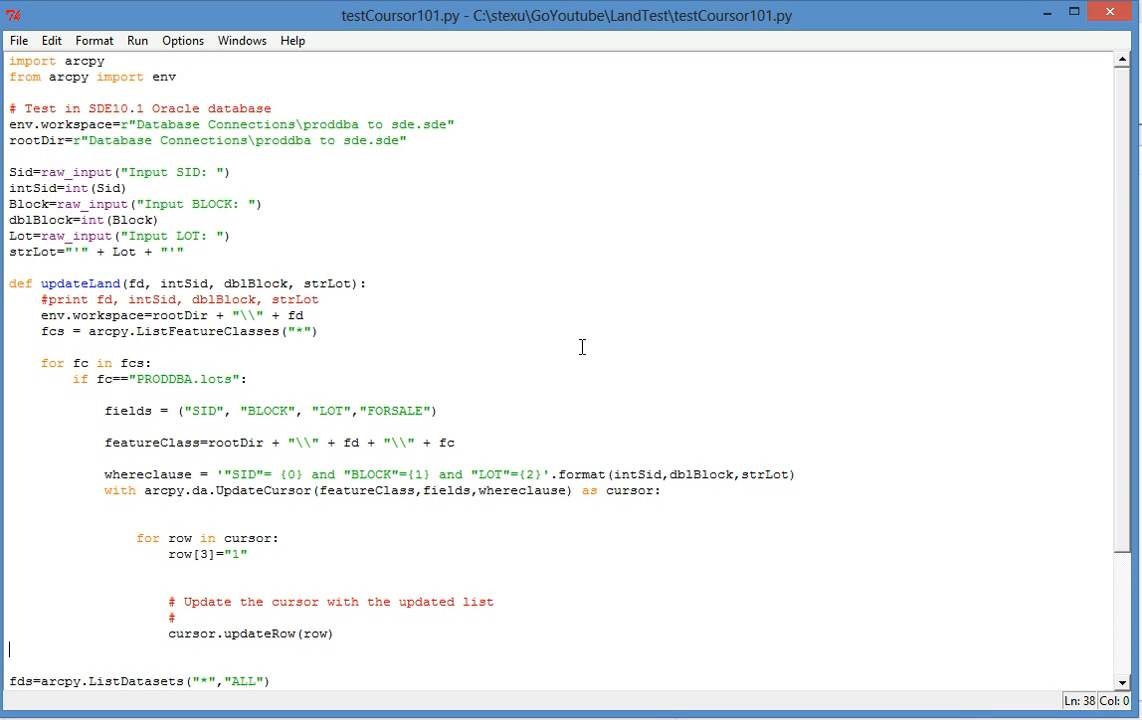
scroll("down", 3)
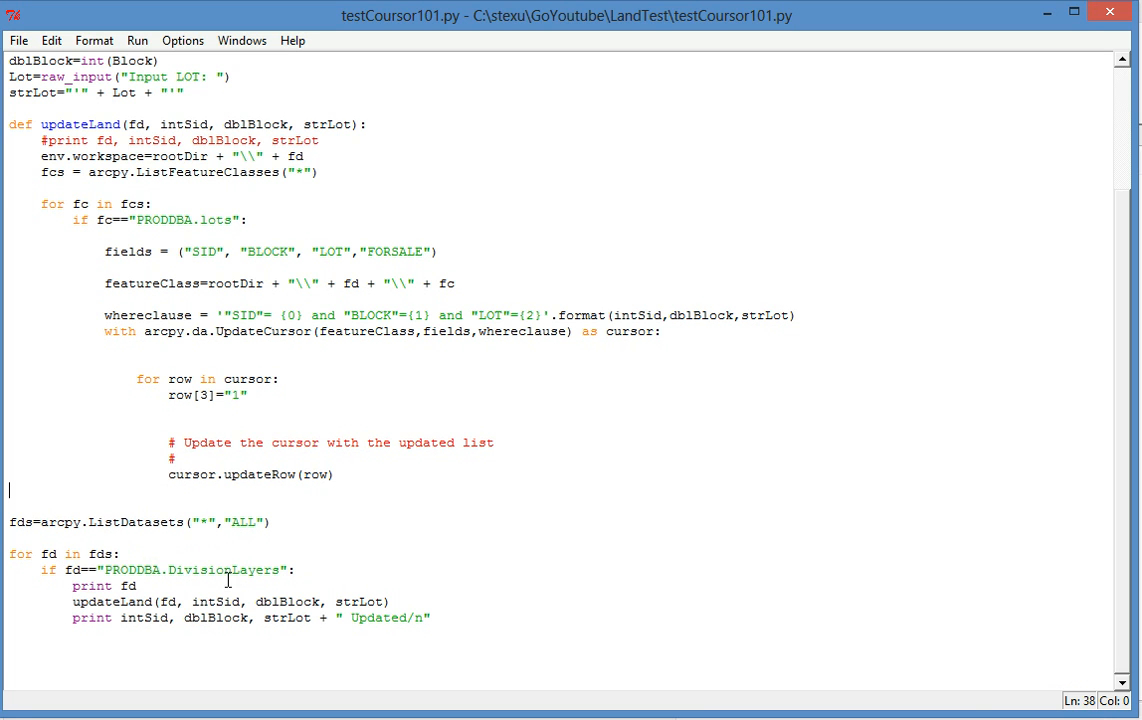
mouse_move(143, 603)
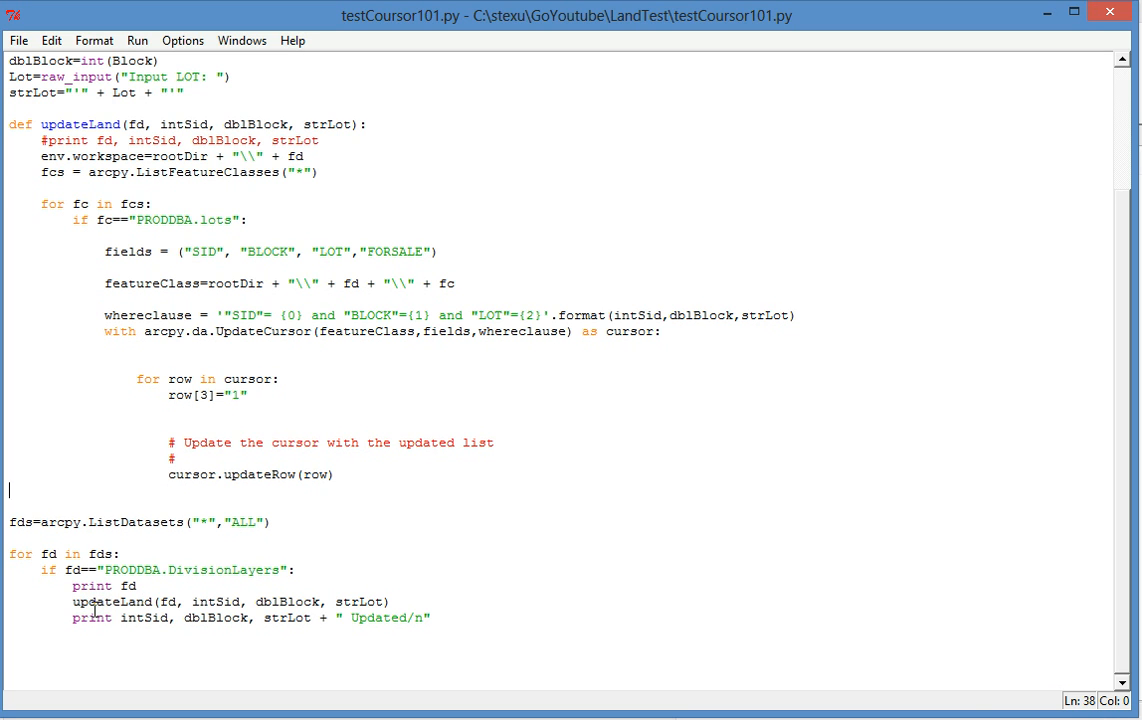
mouse_move(173, 604)
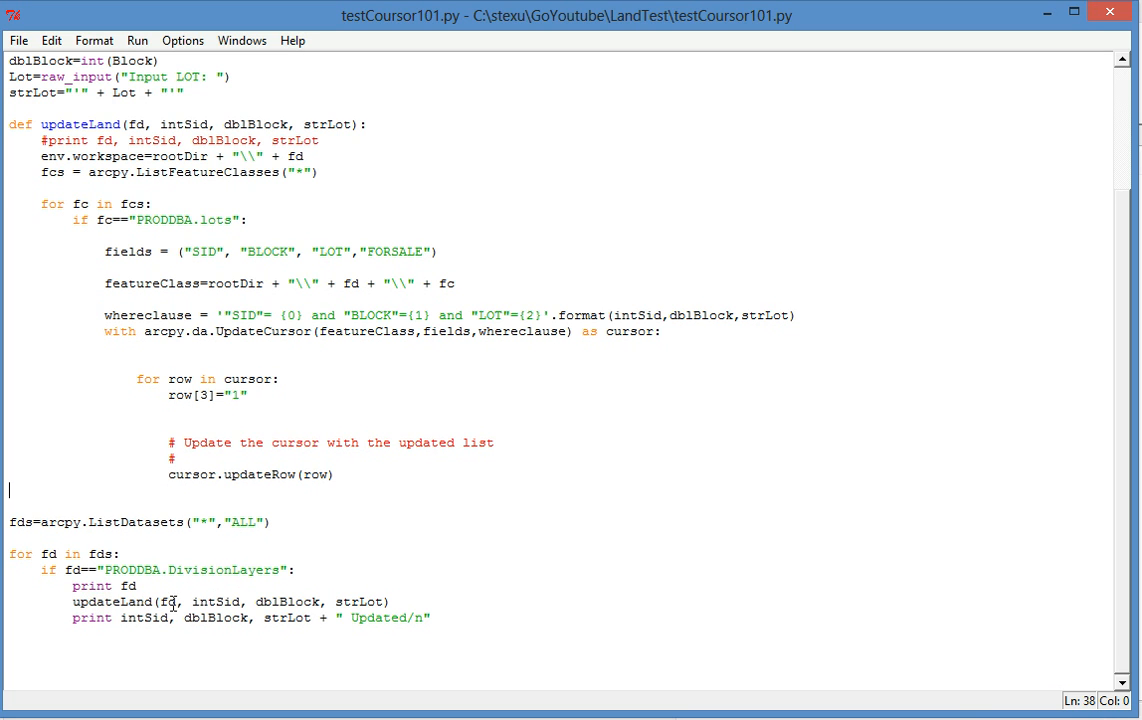
mouse_move(227, 601)
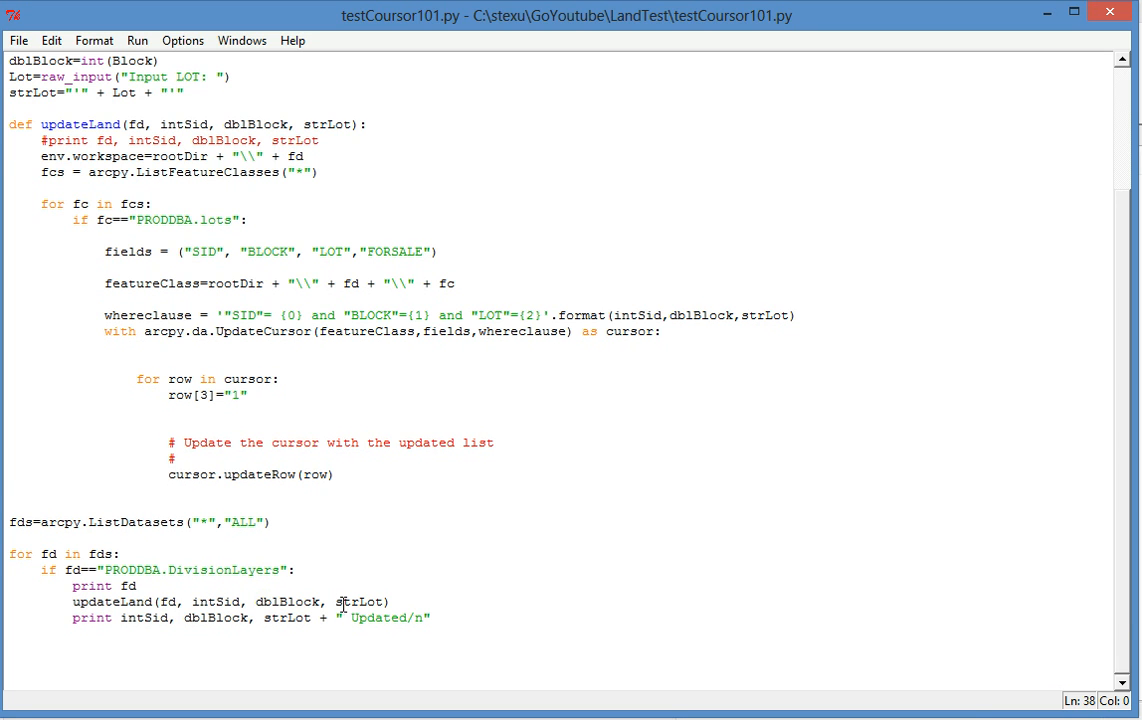
mouse_move(1133, 617)
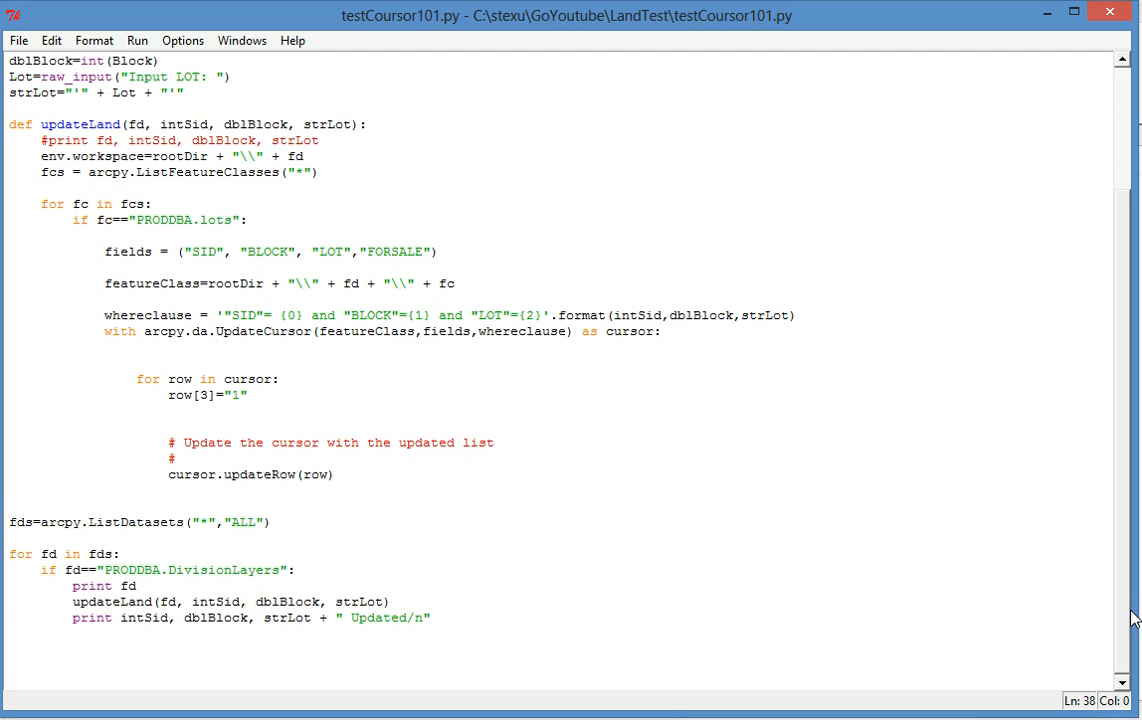
scroll("up", 3)
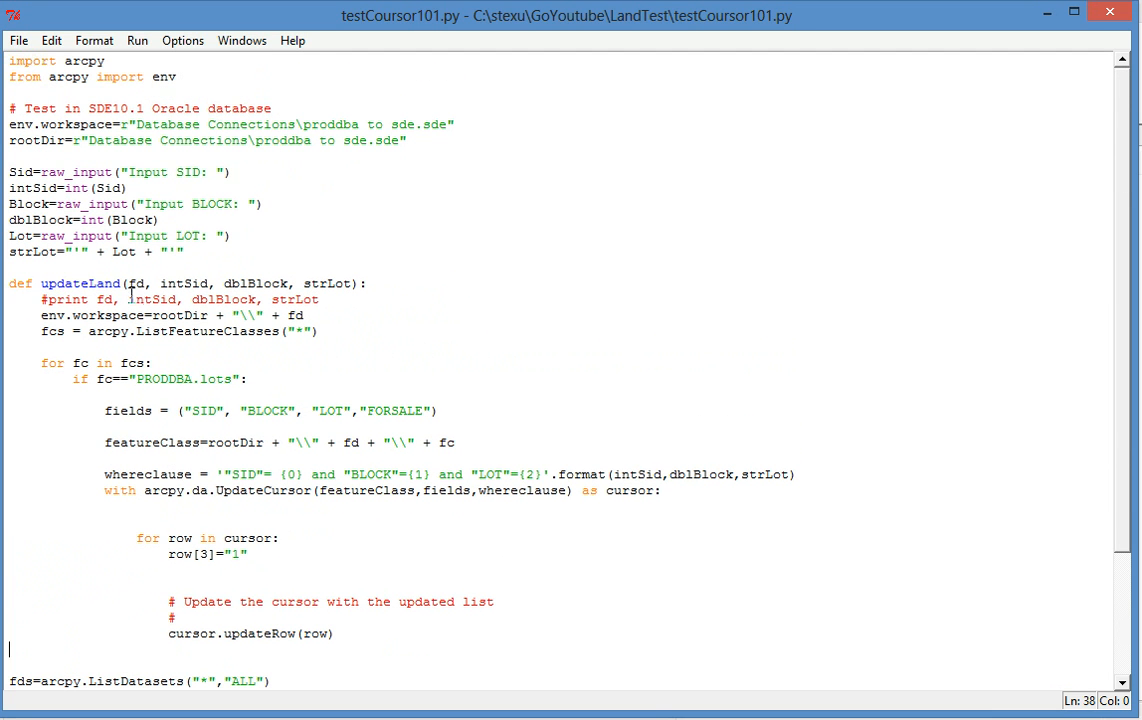
mouse_move(162, 341)
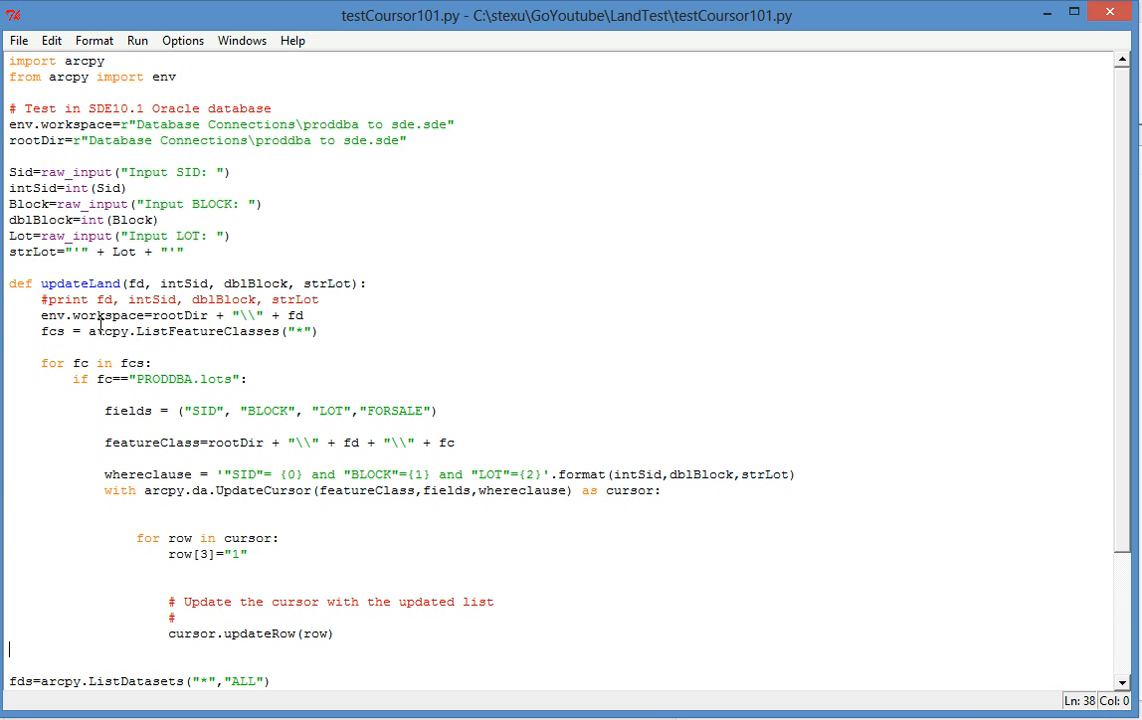
mouse_move(116, 373)
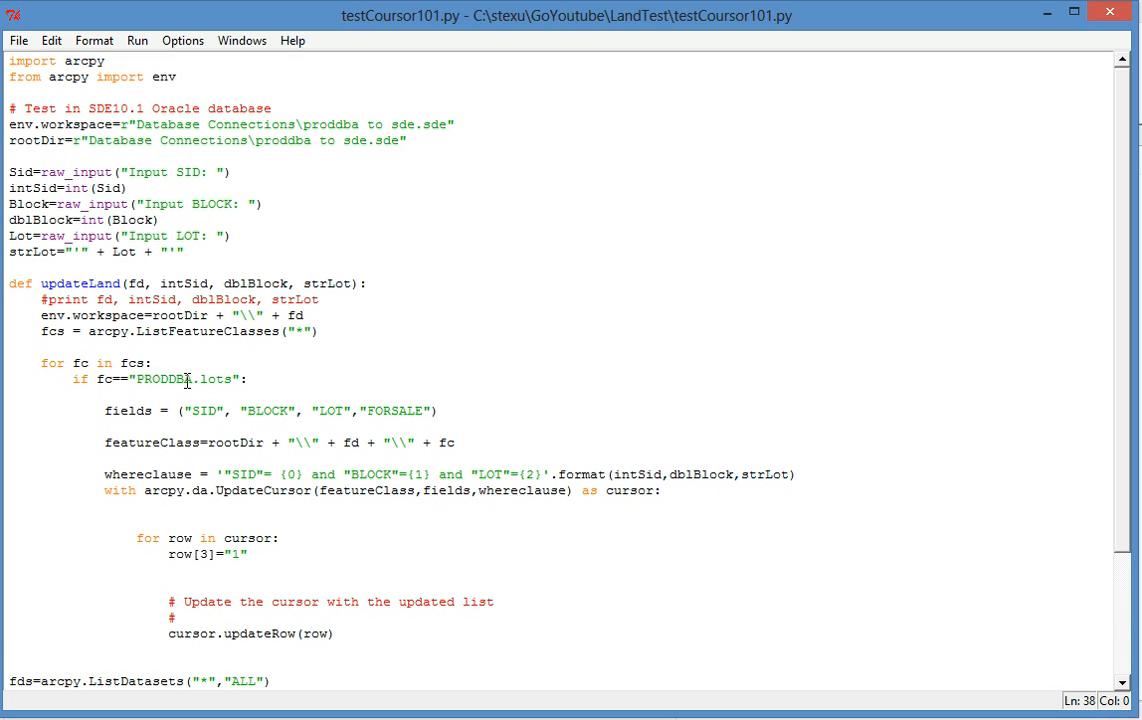
mouse_move(141, 417)
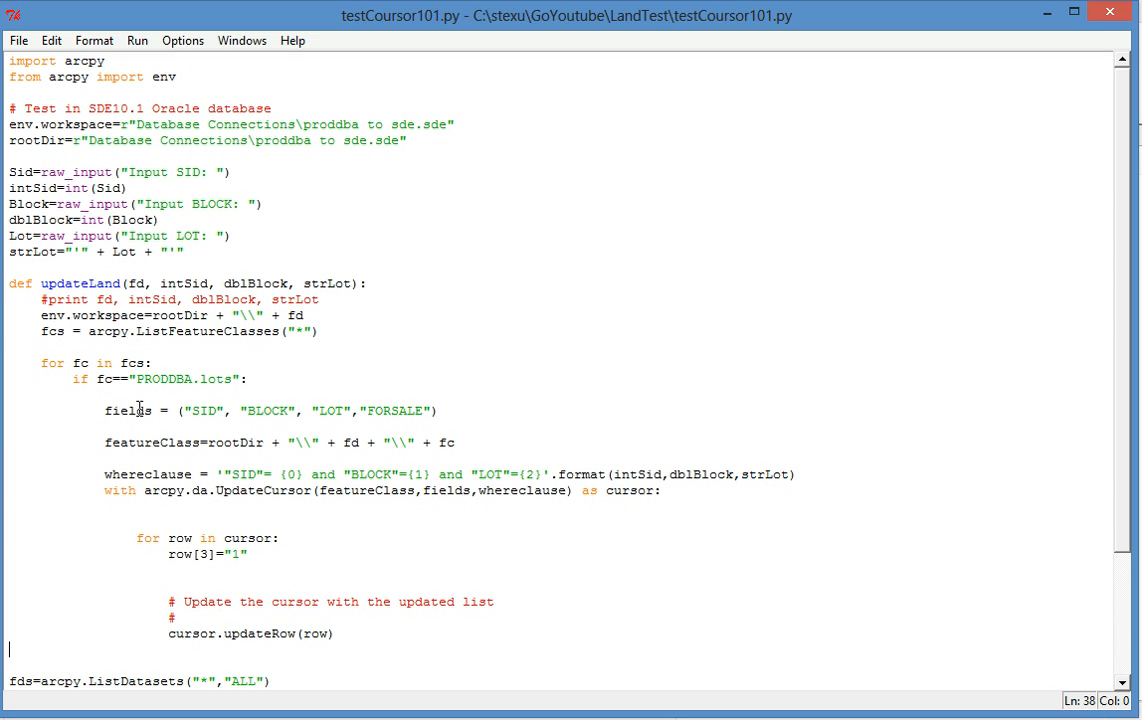
mouse_move(186, 410)
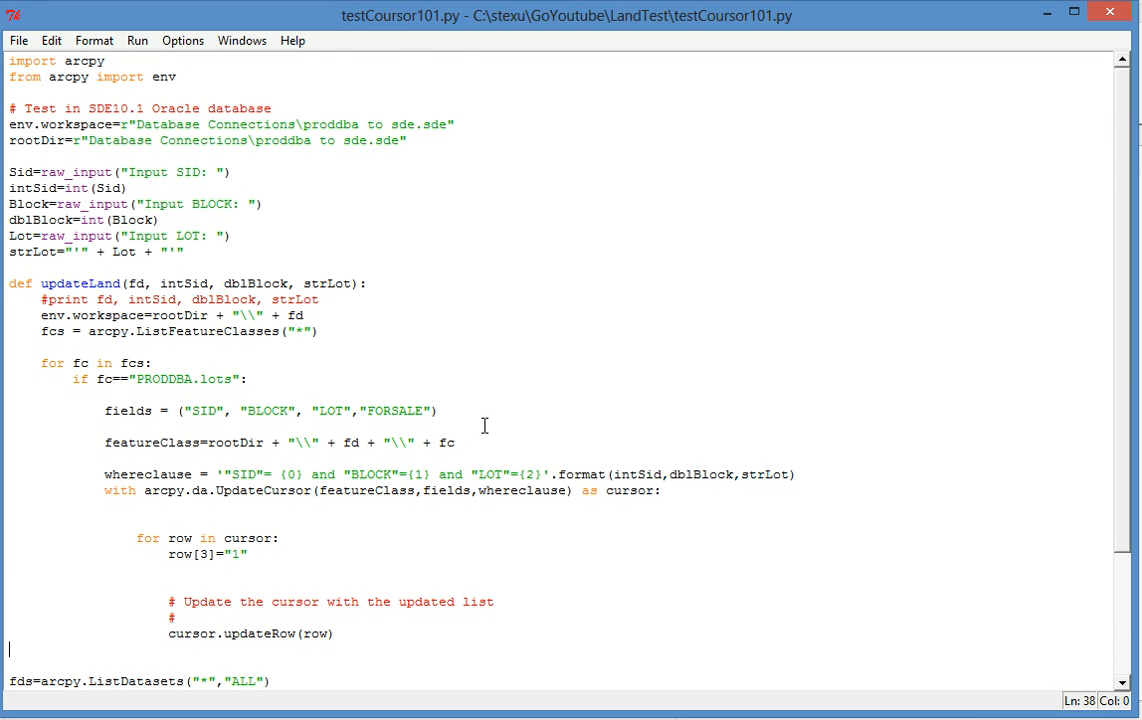
scroll("down", 3)
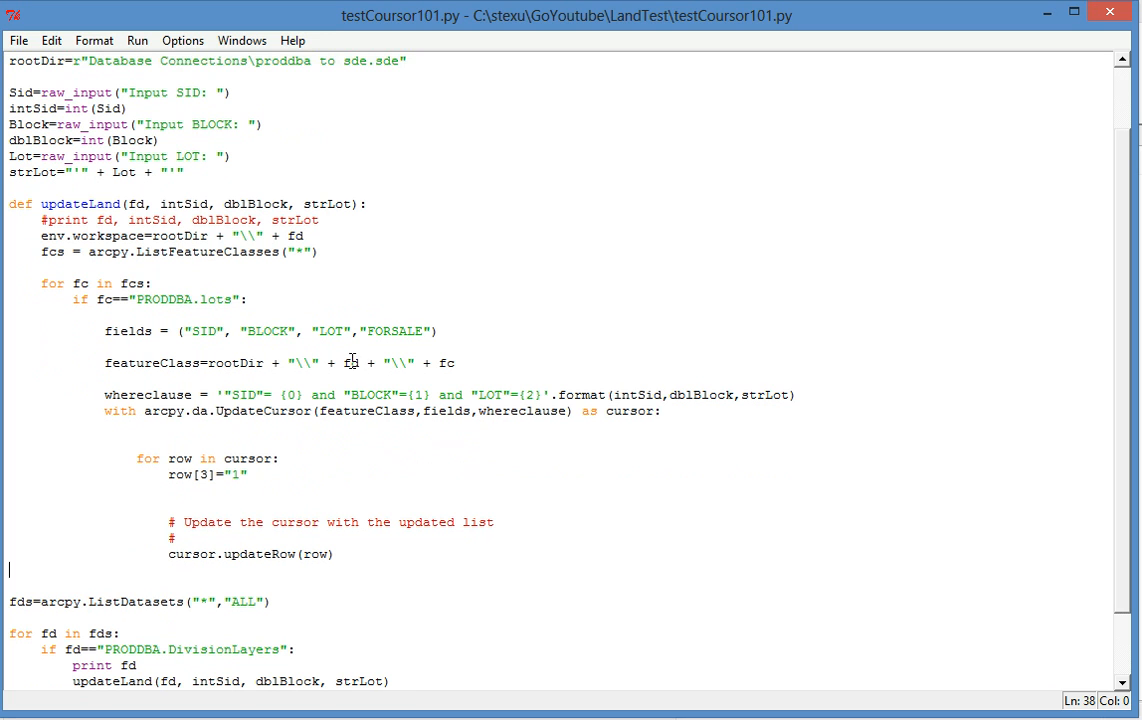
mouse_move(119, 375)
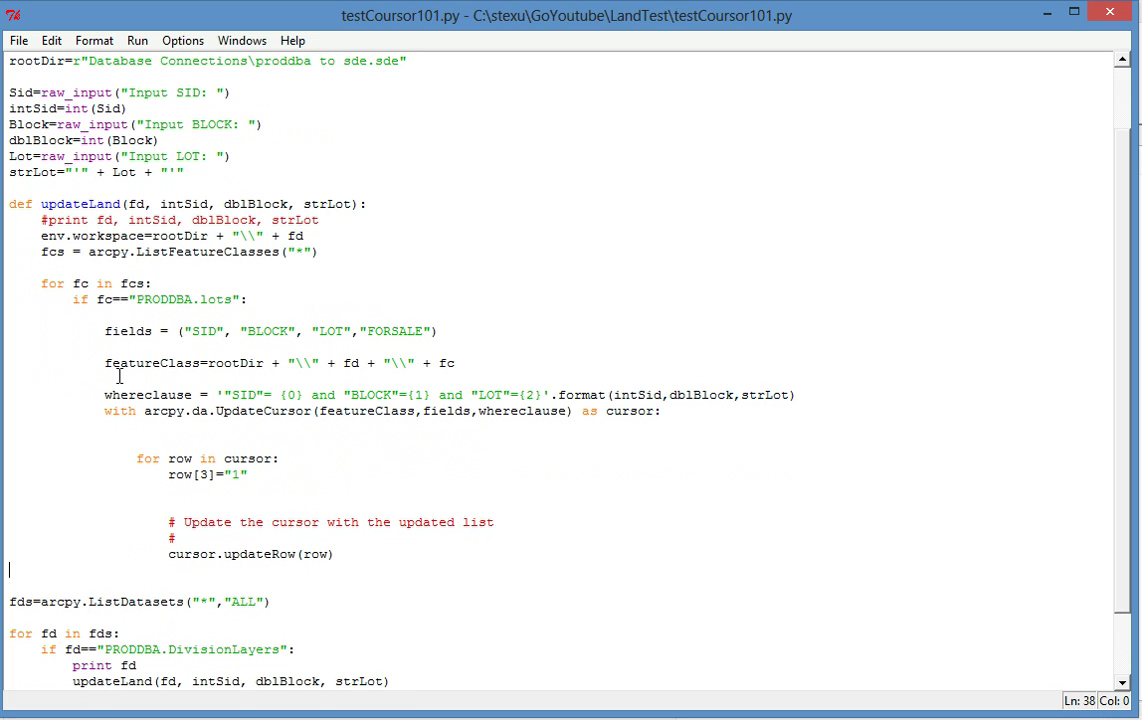
mouse_move(117, 373)
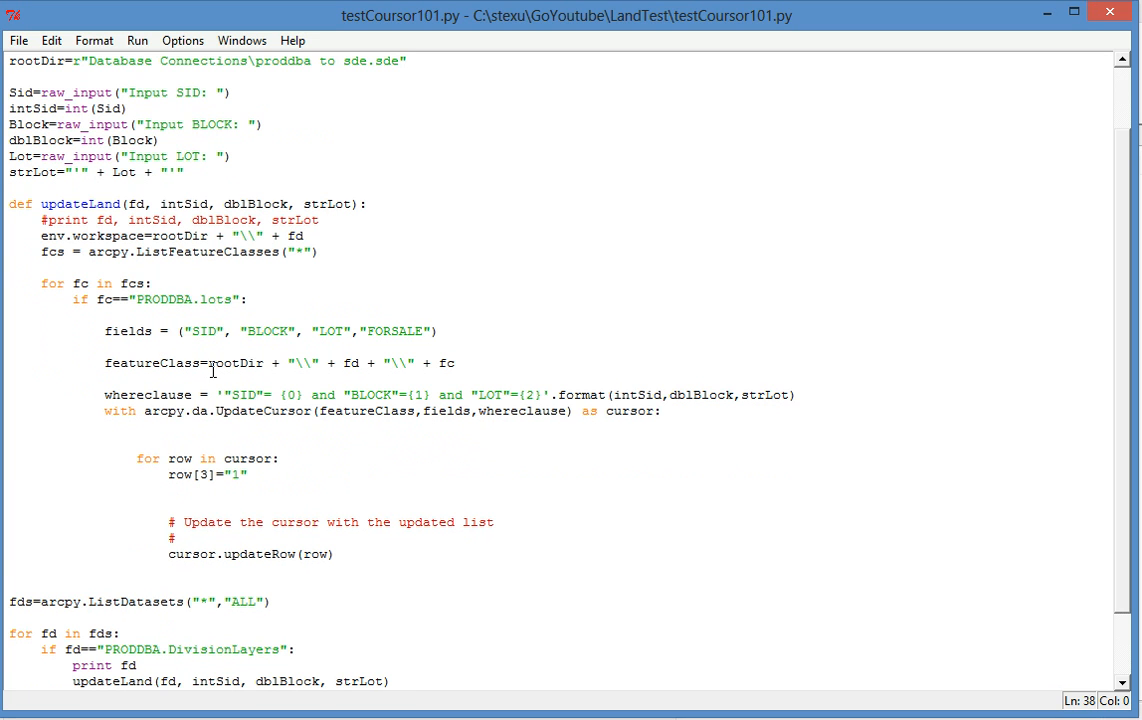
mouse_move(467, 382)
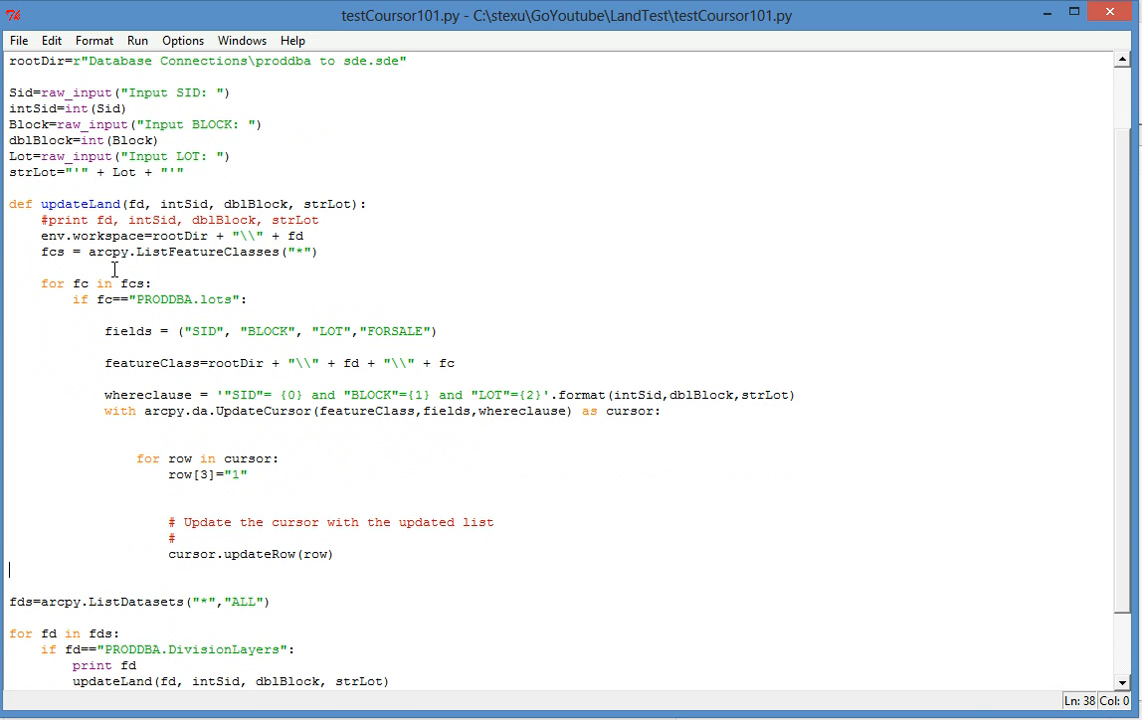
mouse_move(282, 392)
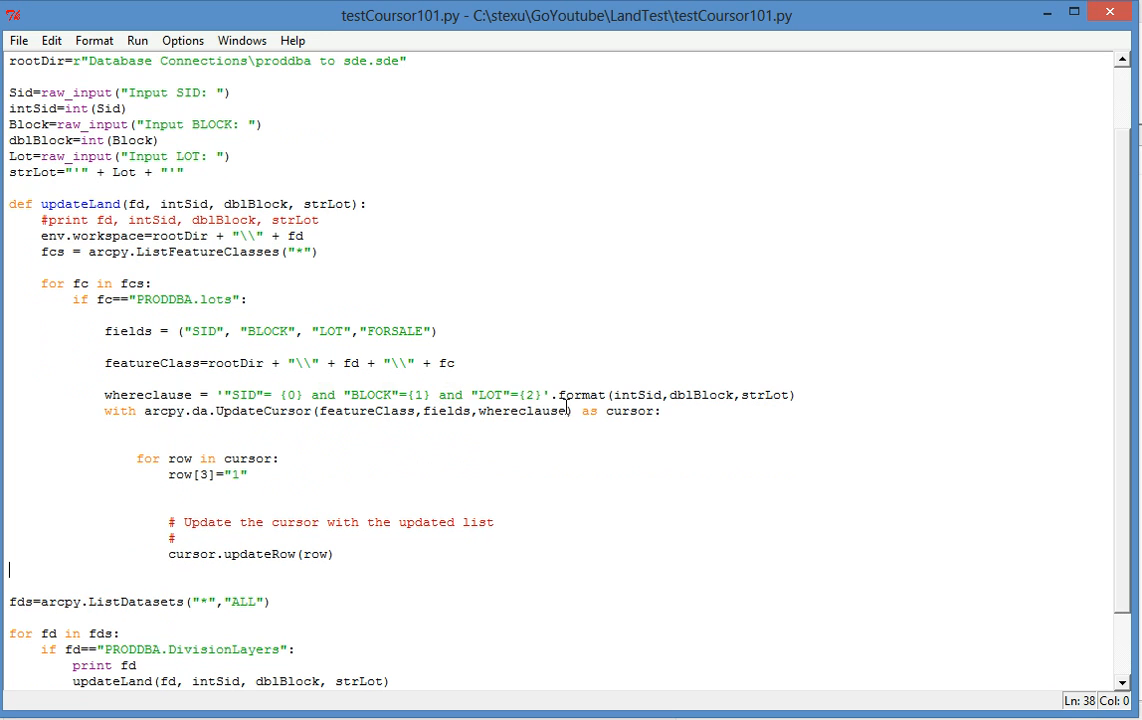
mouse_move(560, 390)
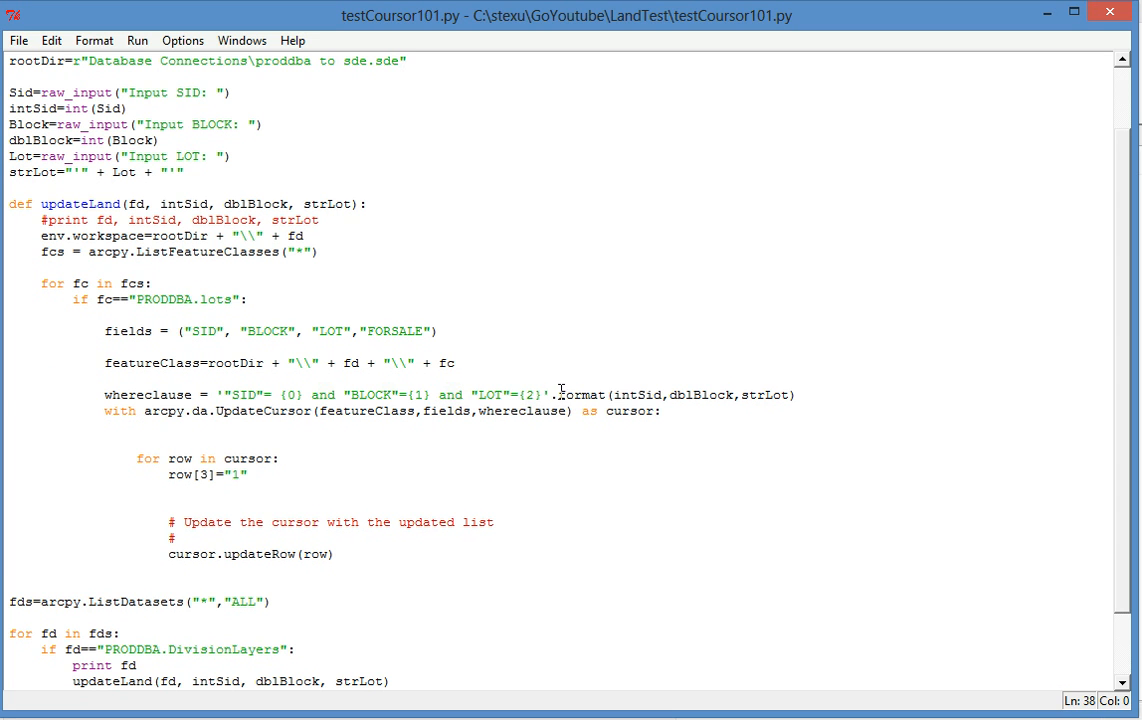
mouse_move(630, 400)
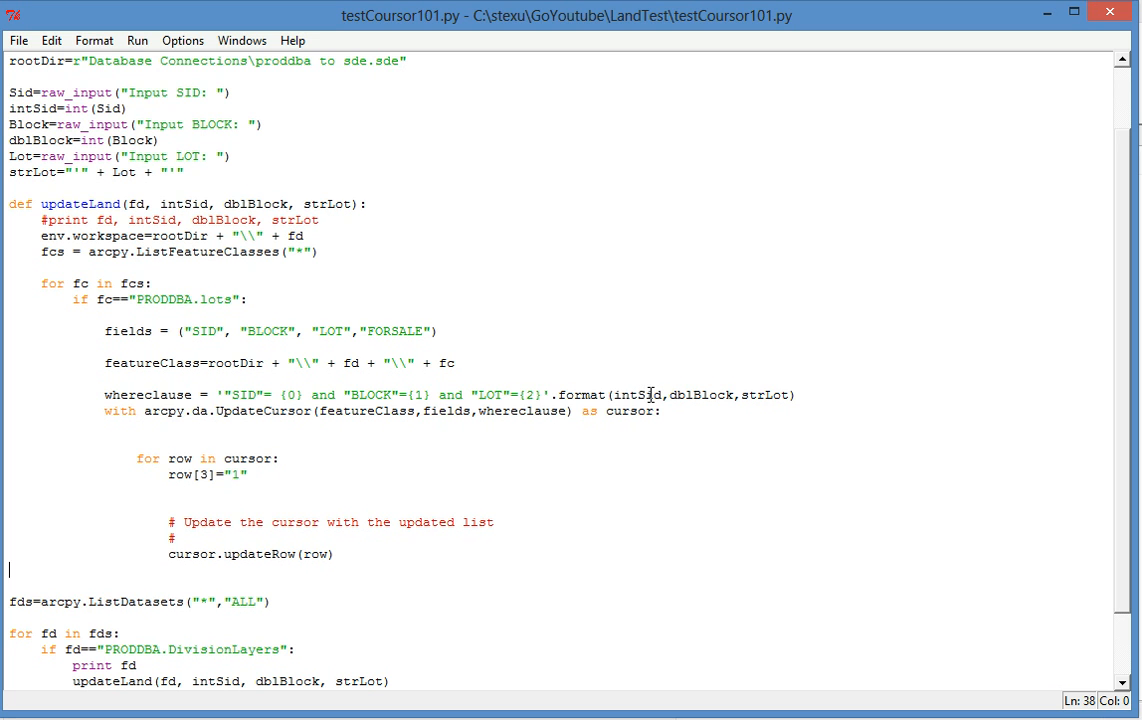
mouse_move(672, 392)
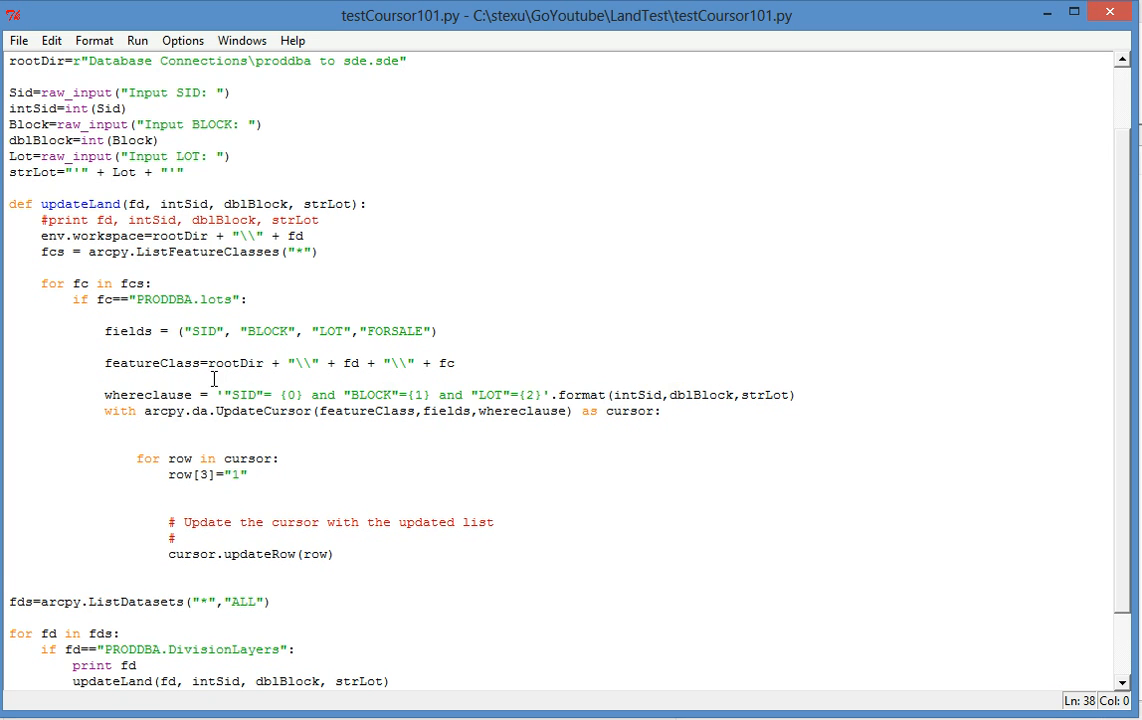
mouse_move(196, 393)
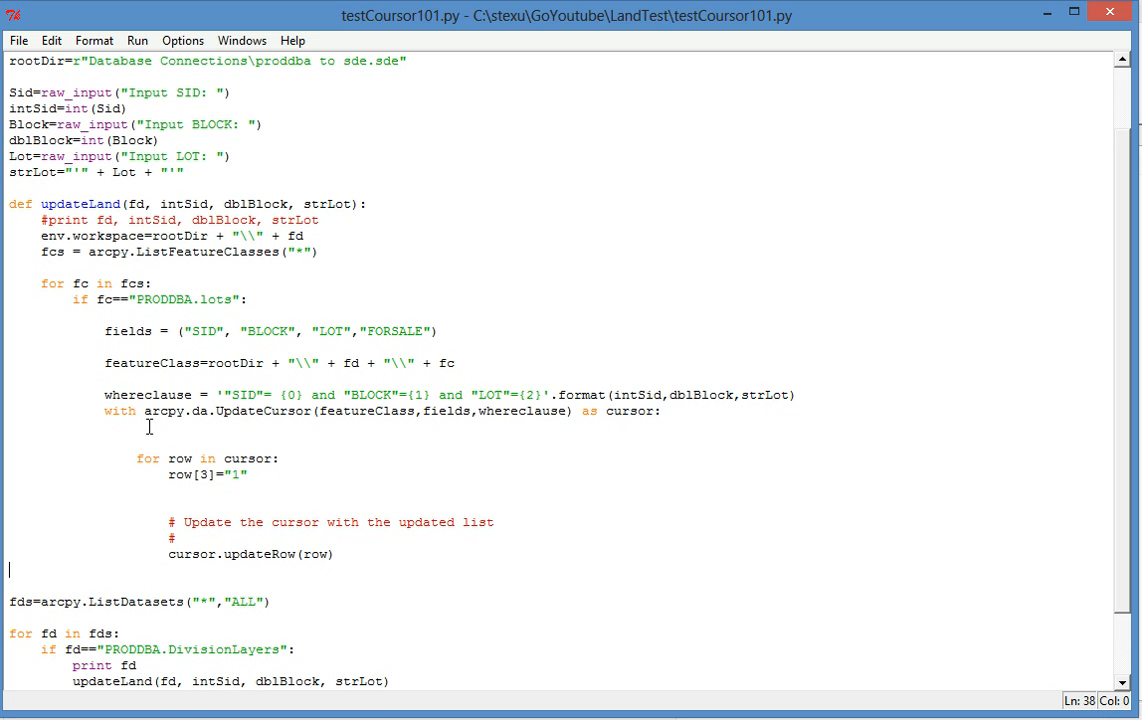
mouse_move(313, 421)
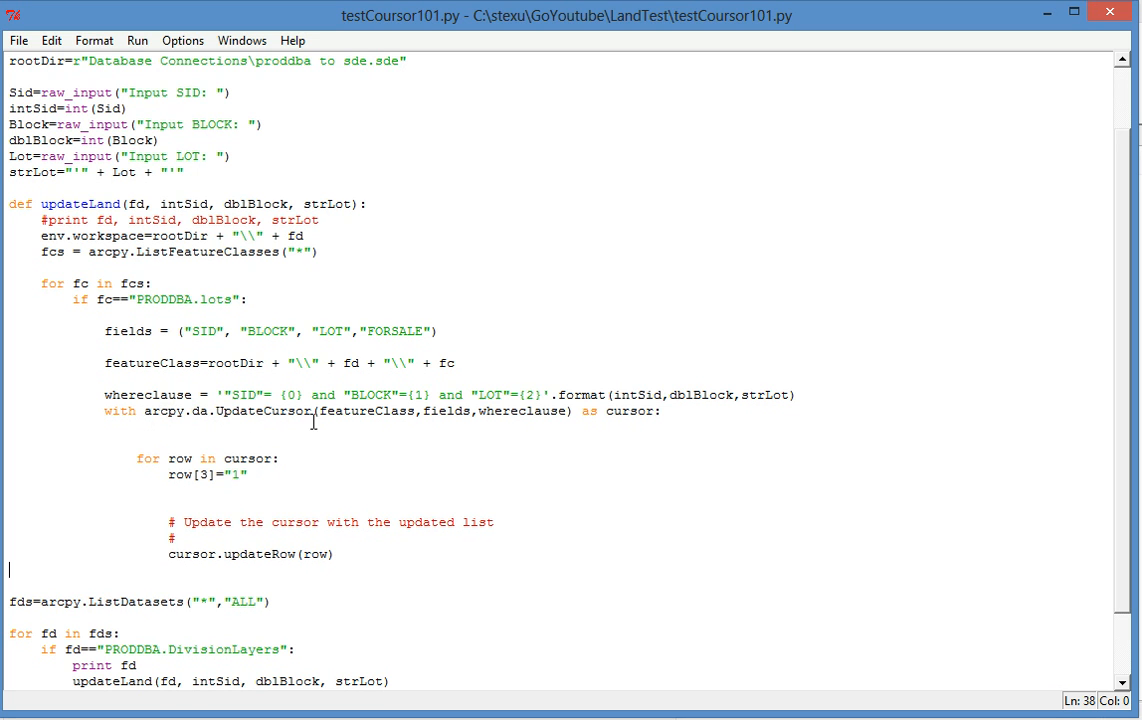
mouse_move(483, 413)
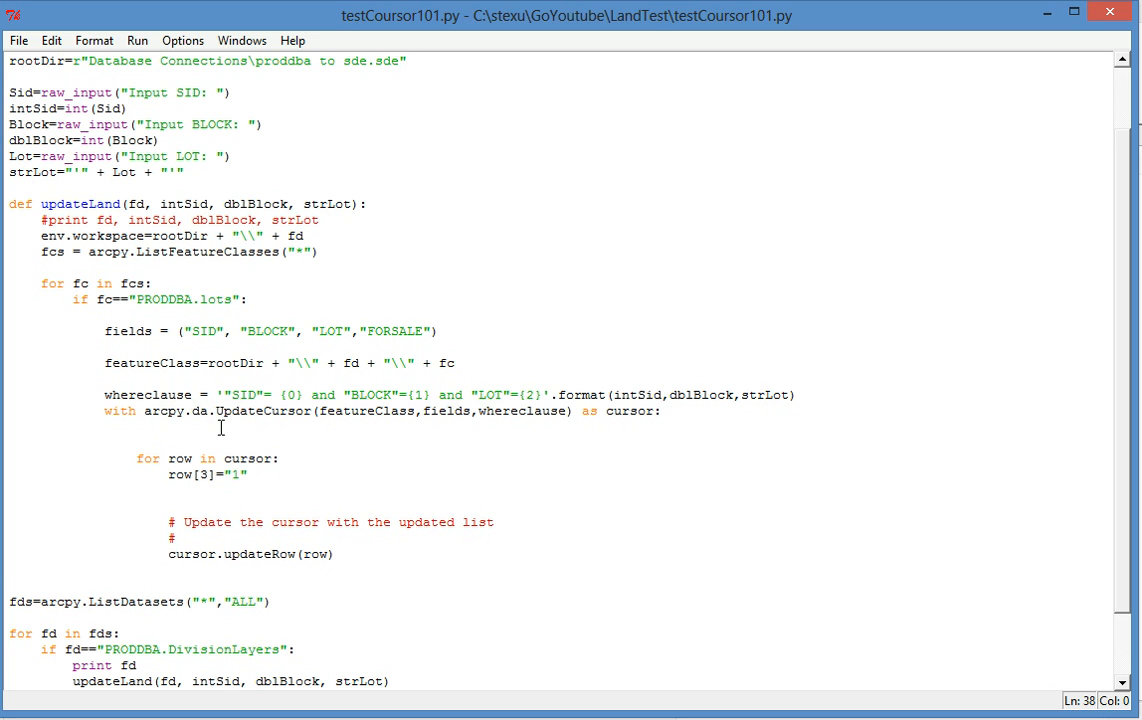
mouse_move(238, 411)
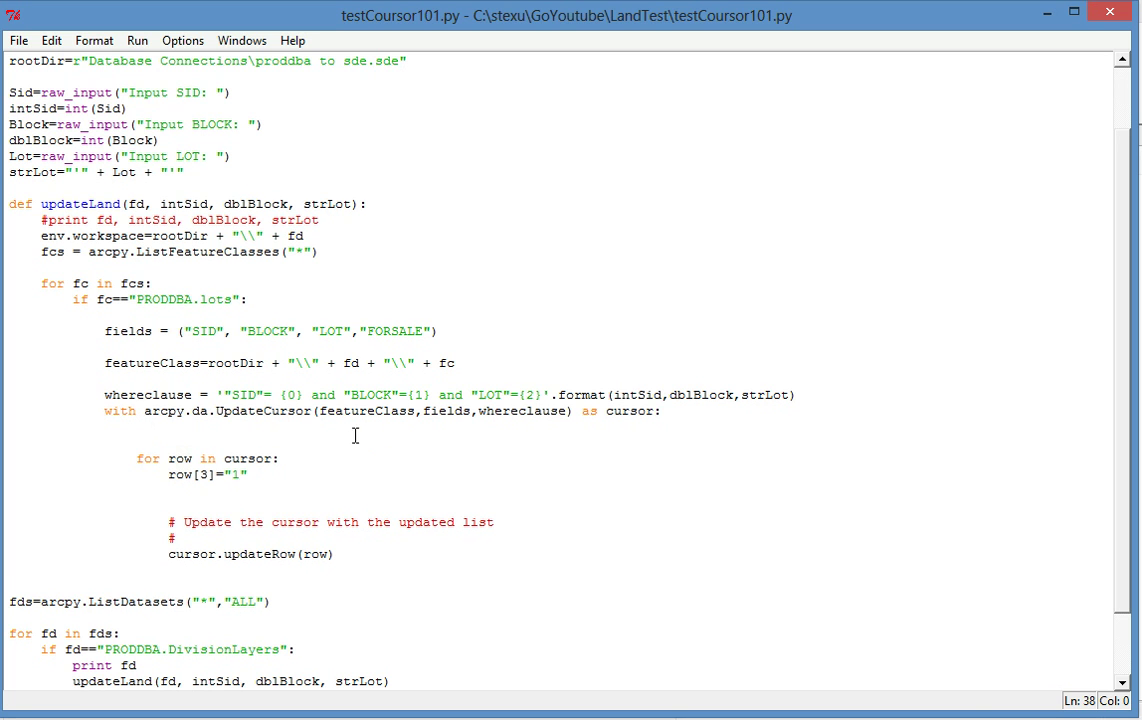
mouse_move(463, 406)
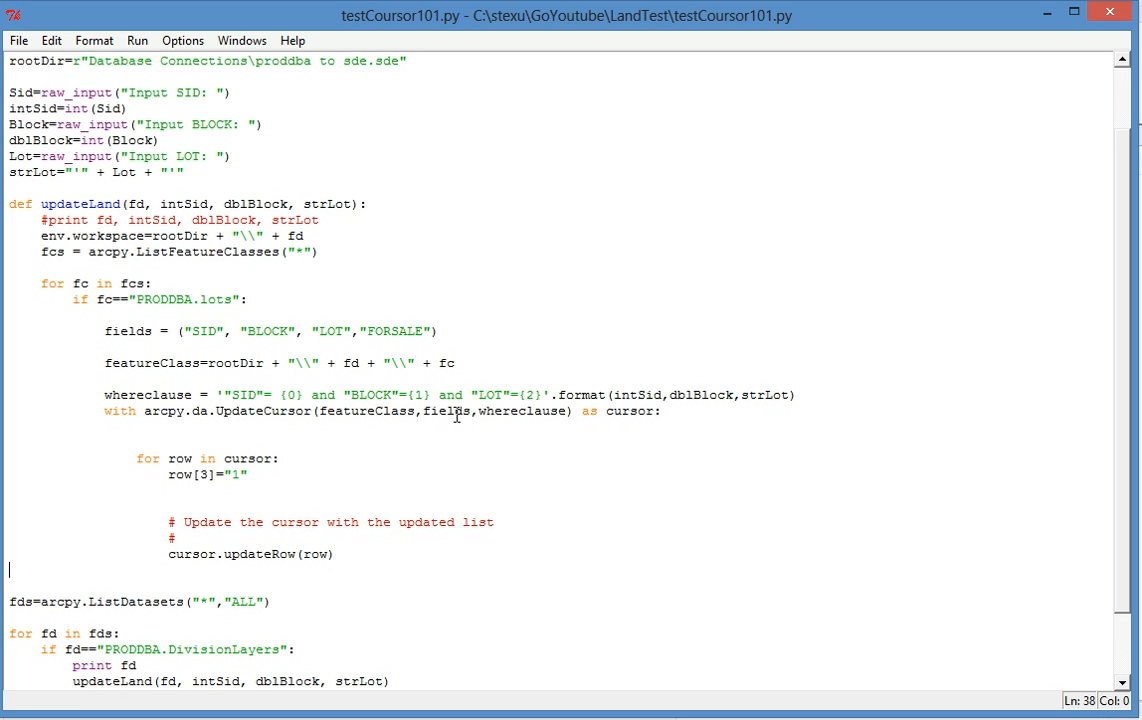
mouse_move(386, 479)
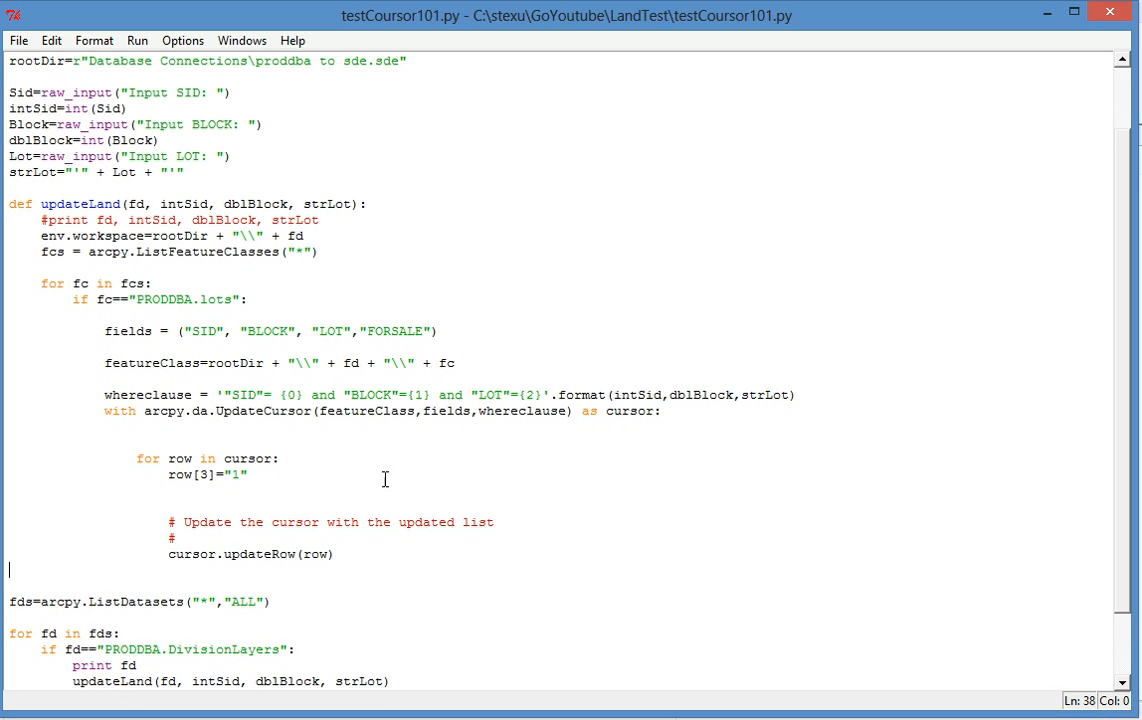
mouse_move(211, 478)
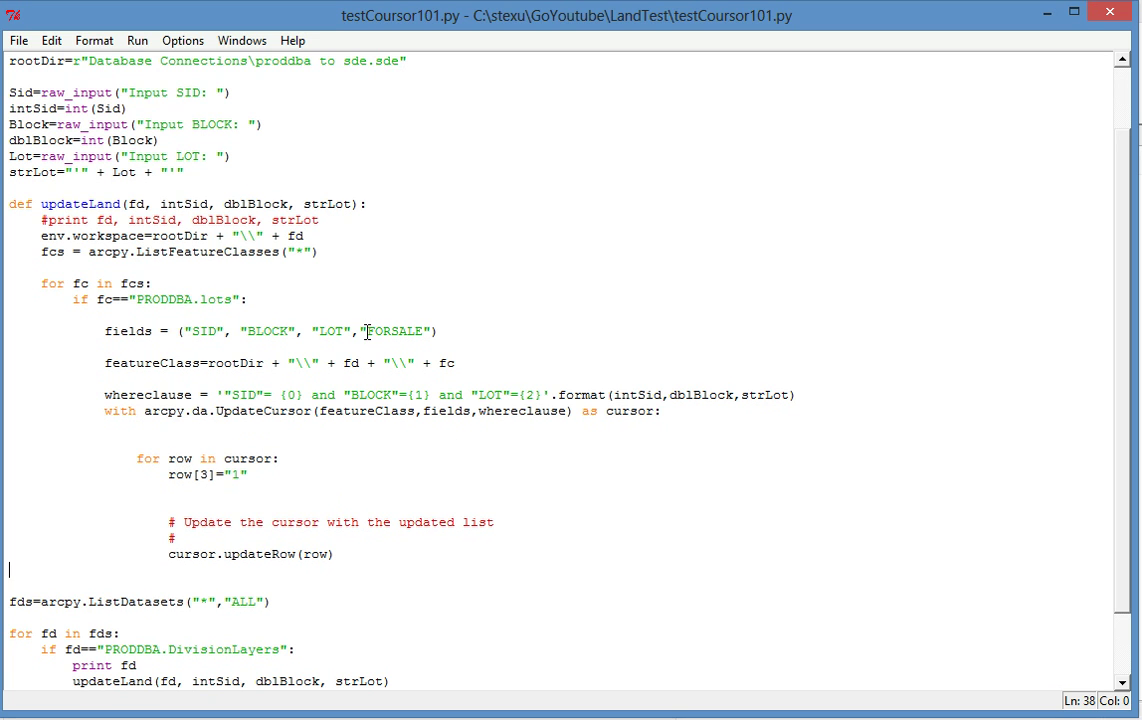
mouse_move(434, 349)
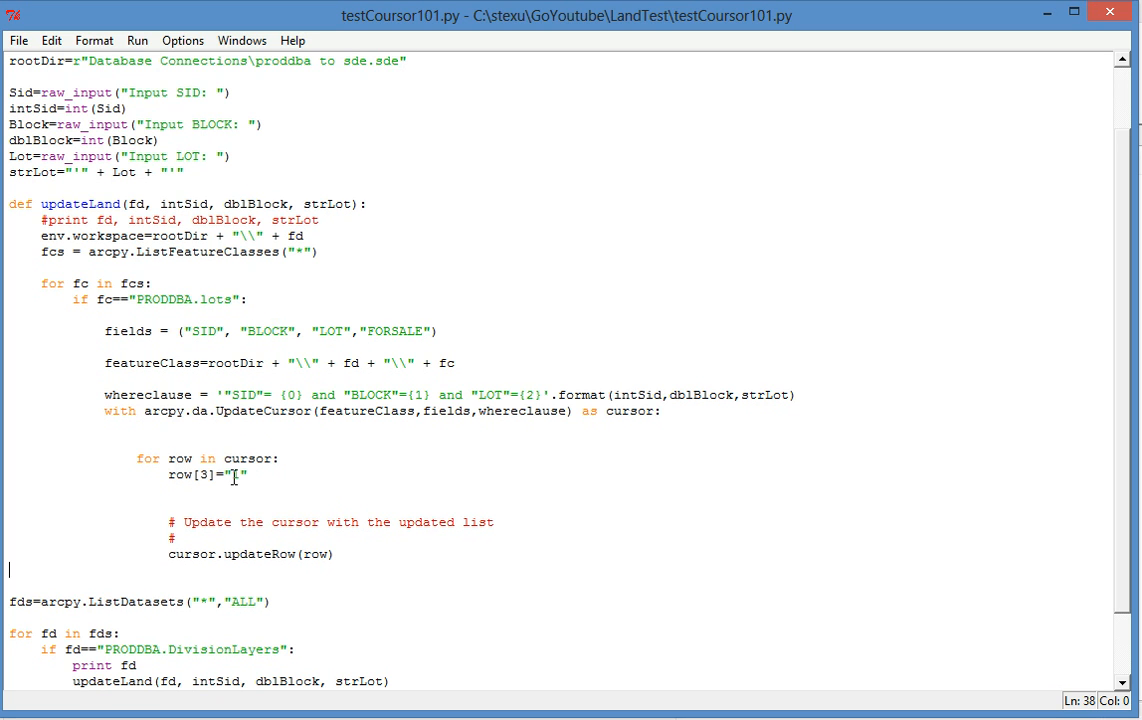
type("1")
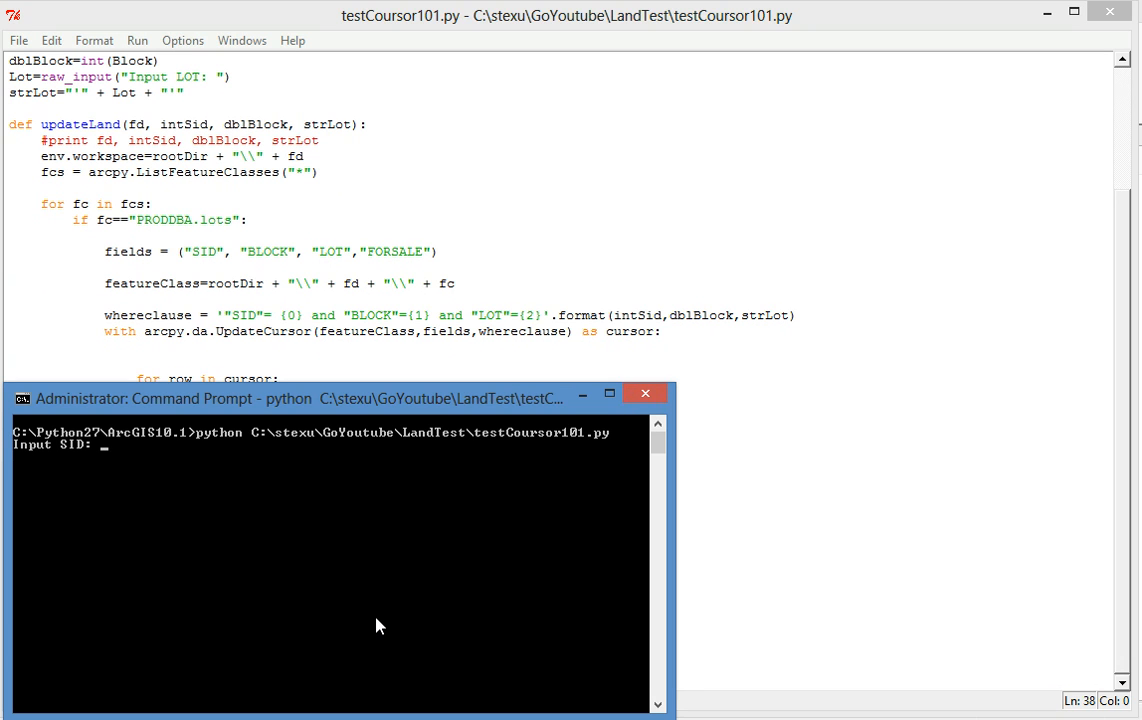
type("36")
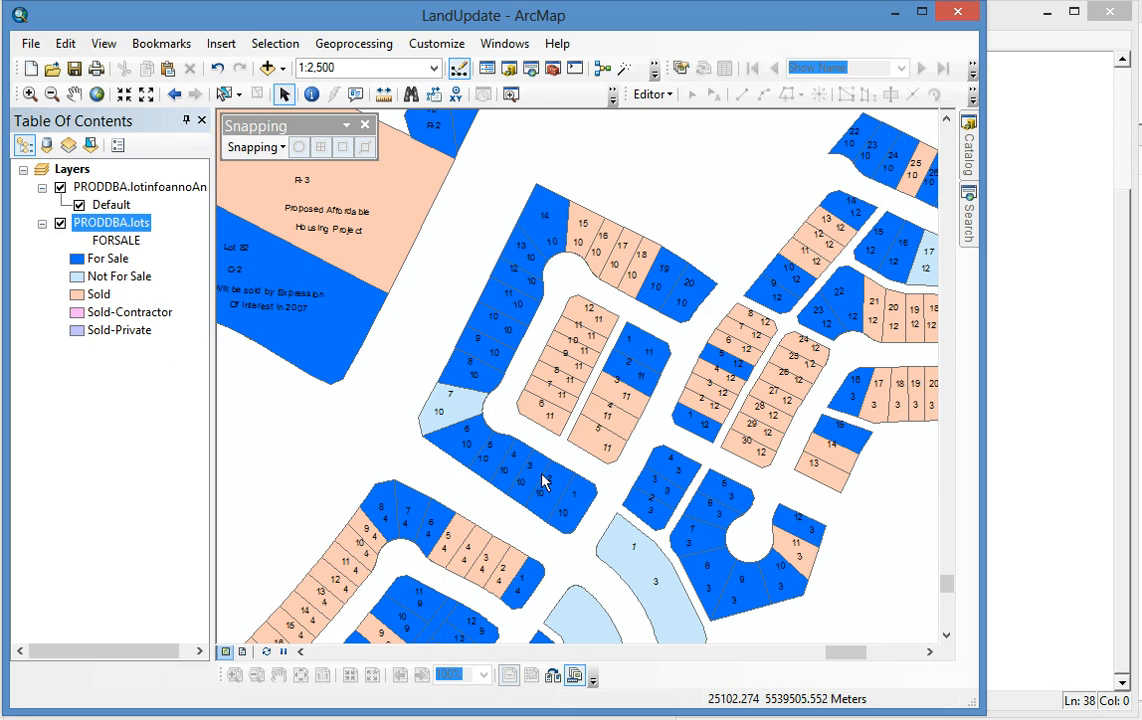
mouse_move(632, 378)
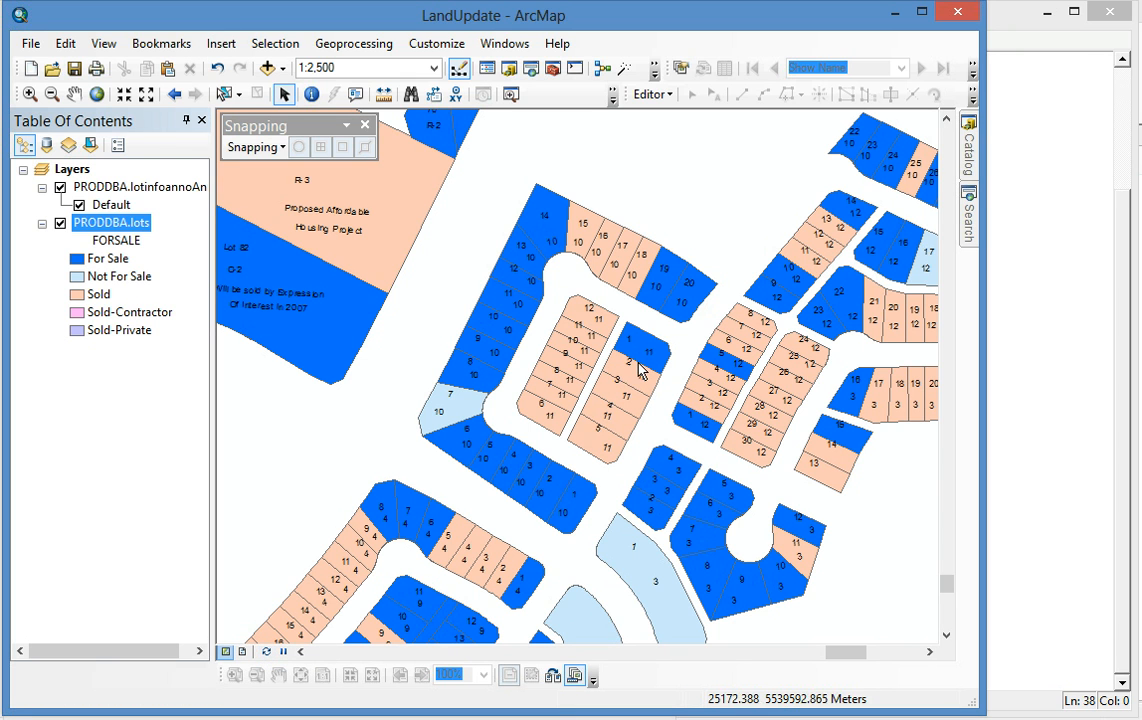
mouse_move(622, 375)
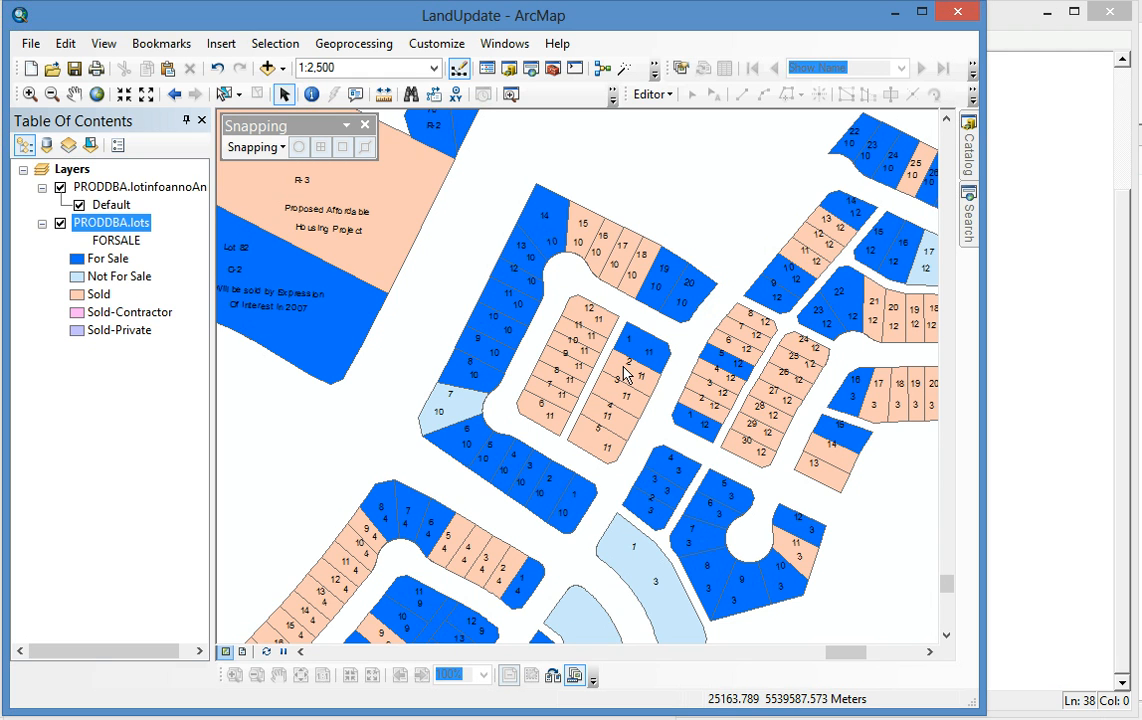
mouse_move(527, 530)
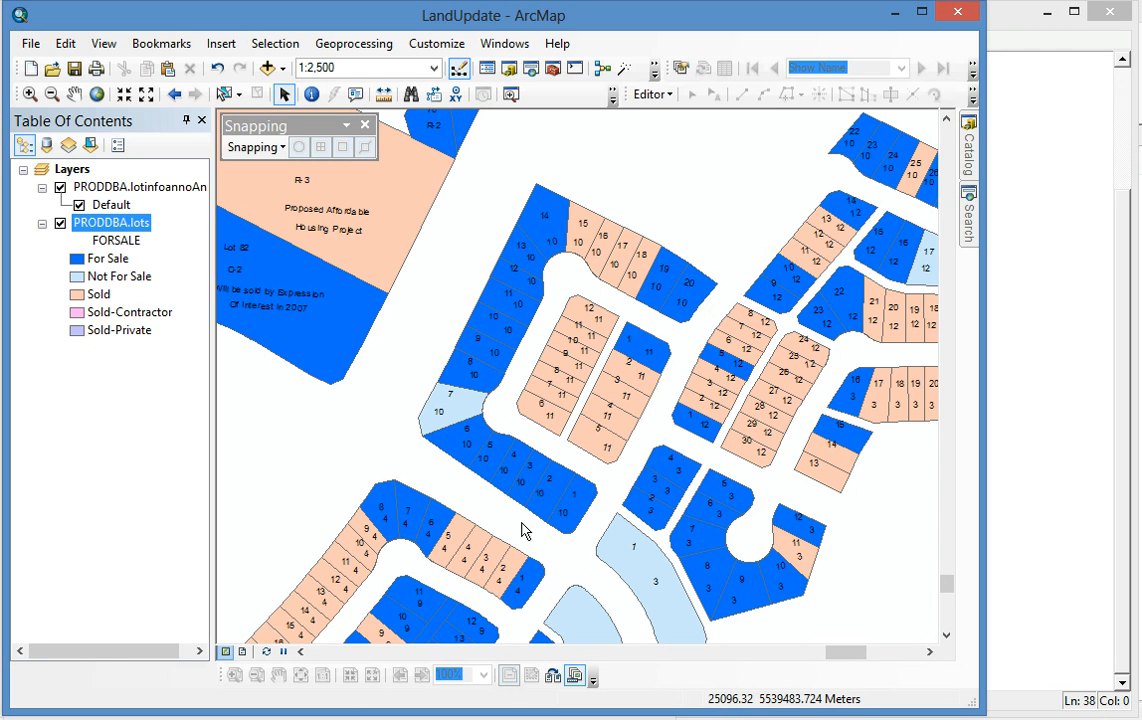